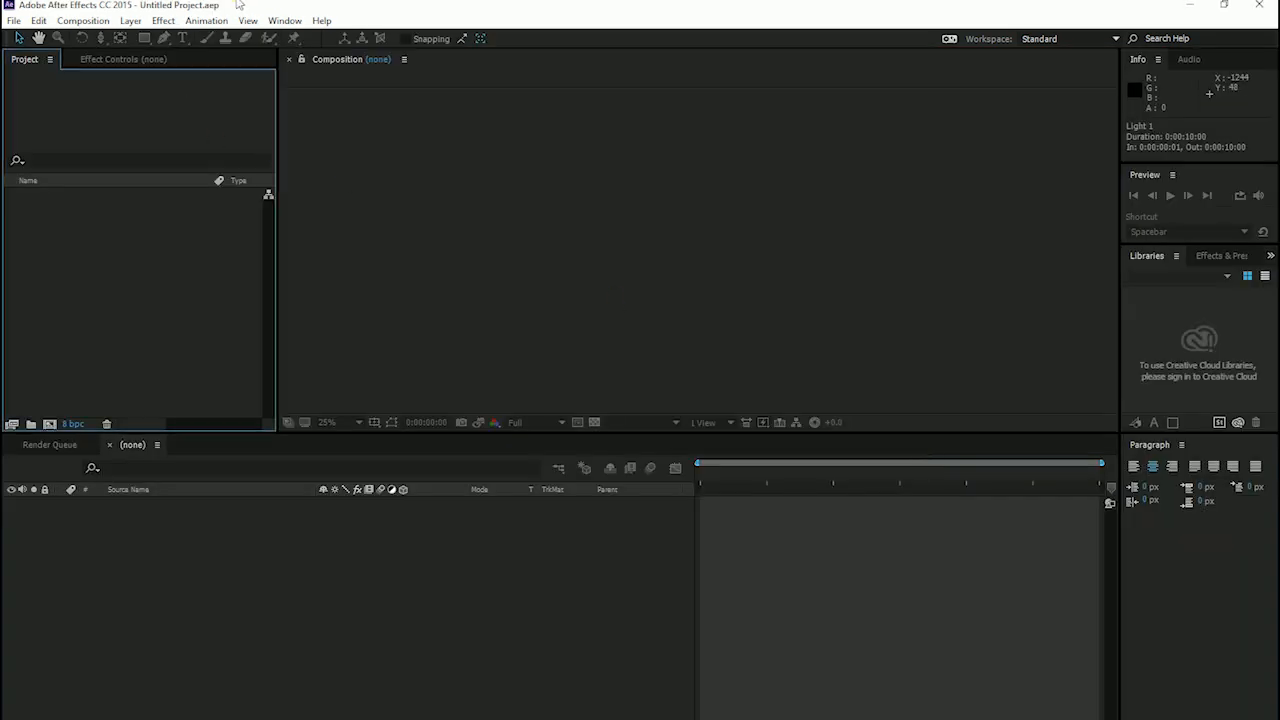
Create the Main_composition from the HDTV 1080 25 preset (1920×1080, 25 fps, 10 s).
click(82, 20)
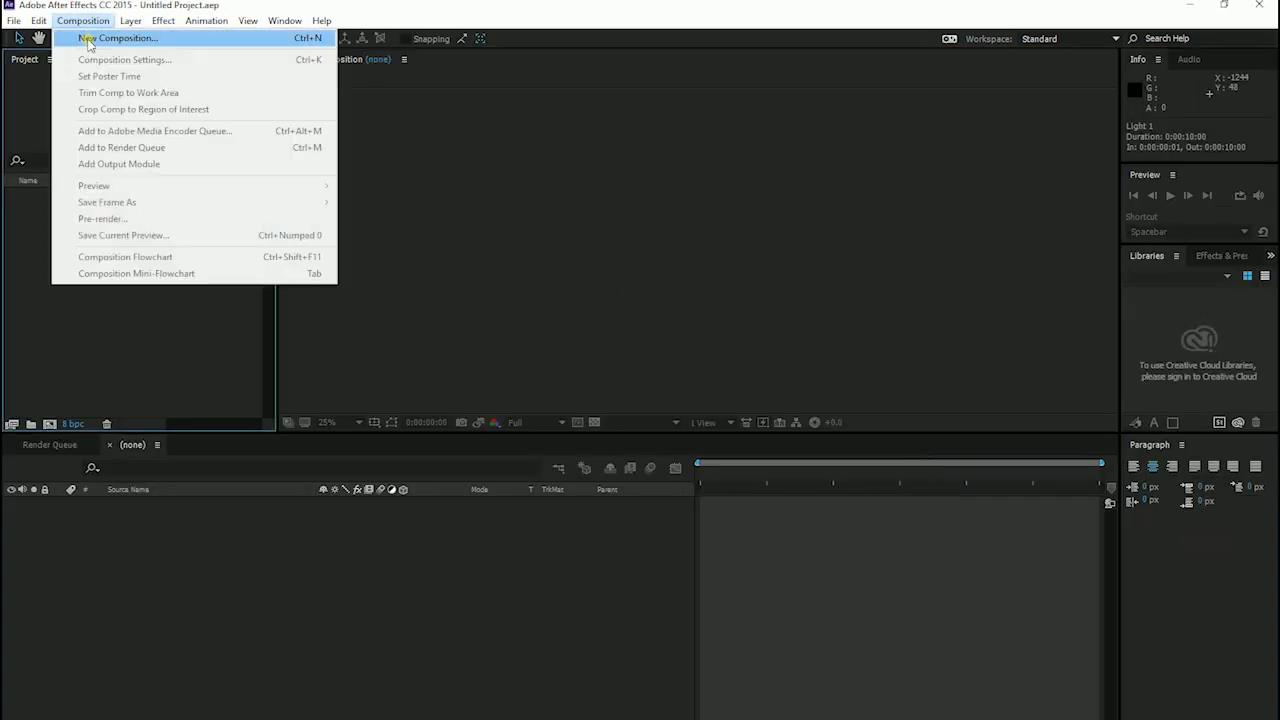
click(120, 38)
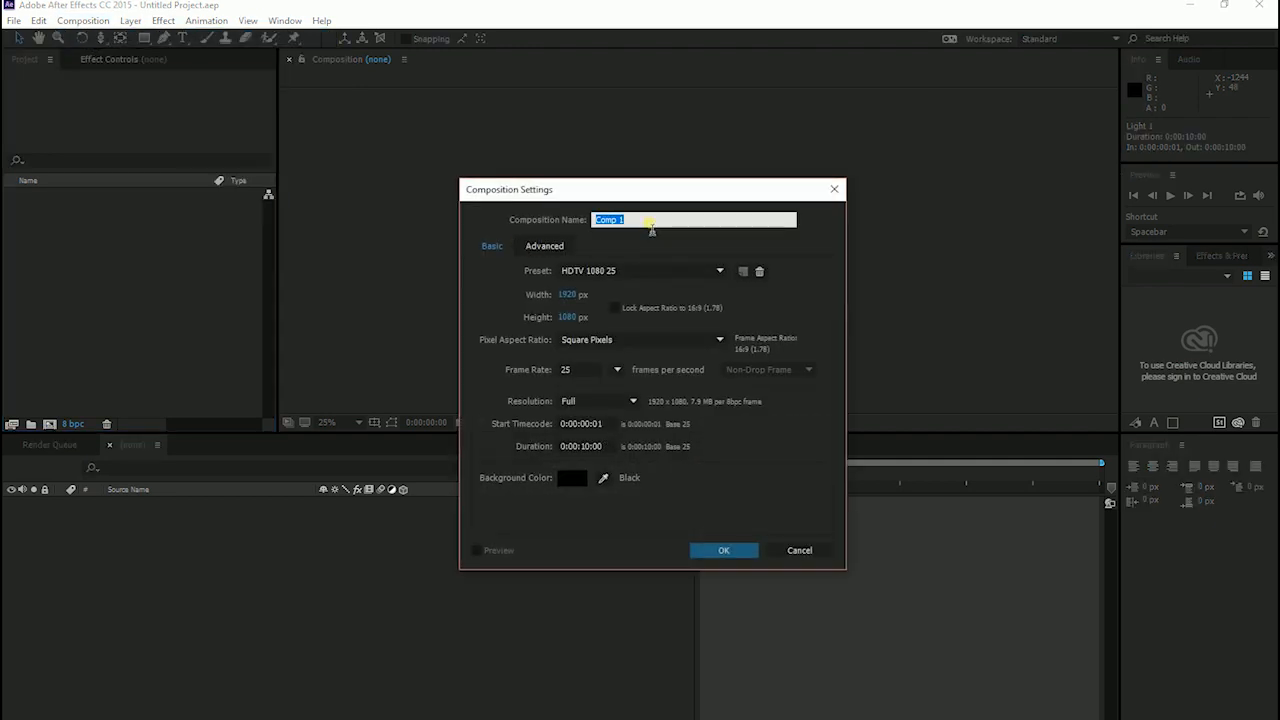
text(Main_c)
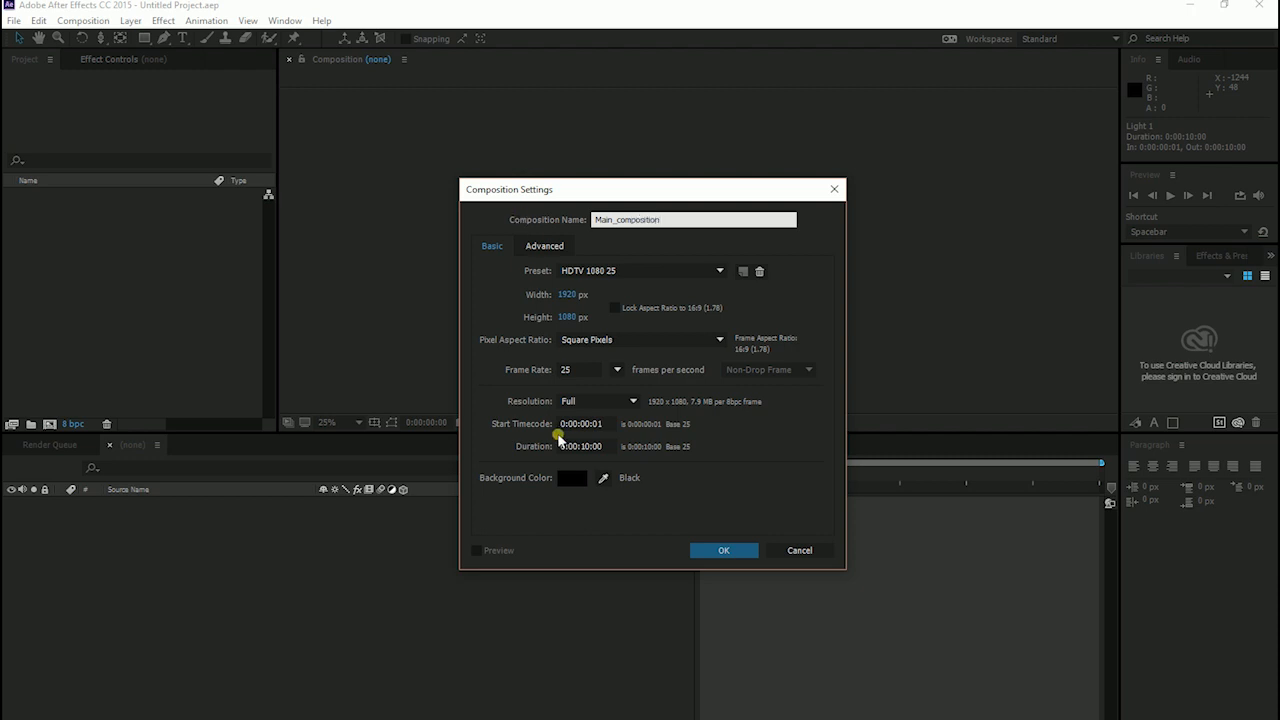
click(724, 550)
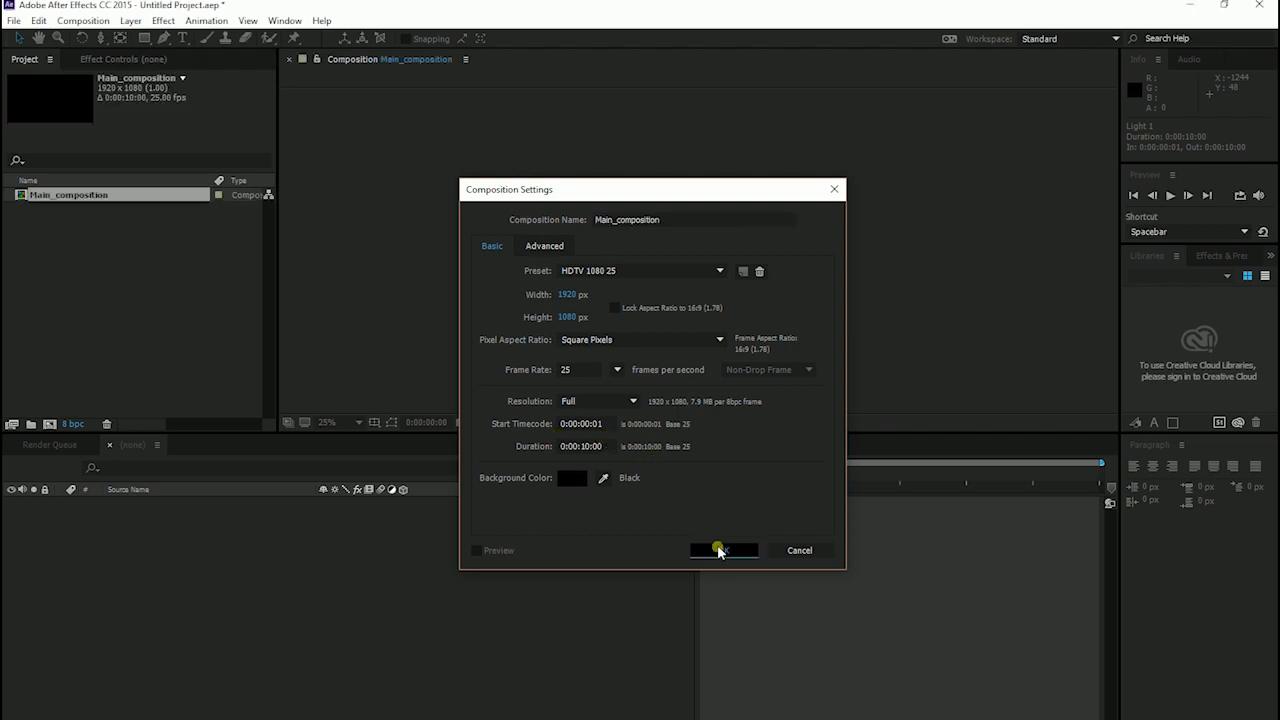
Add a full-frame 1920×1080 black solid named Element3D to the composition.
click(720, 550)
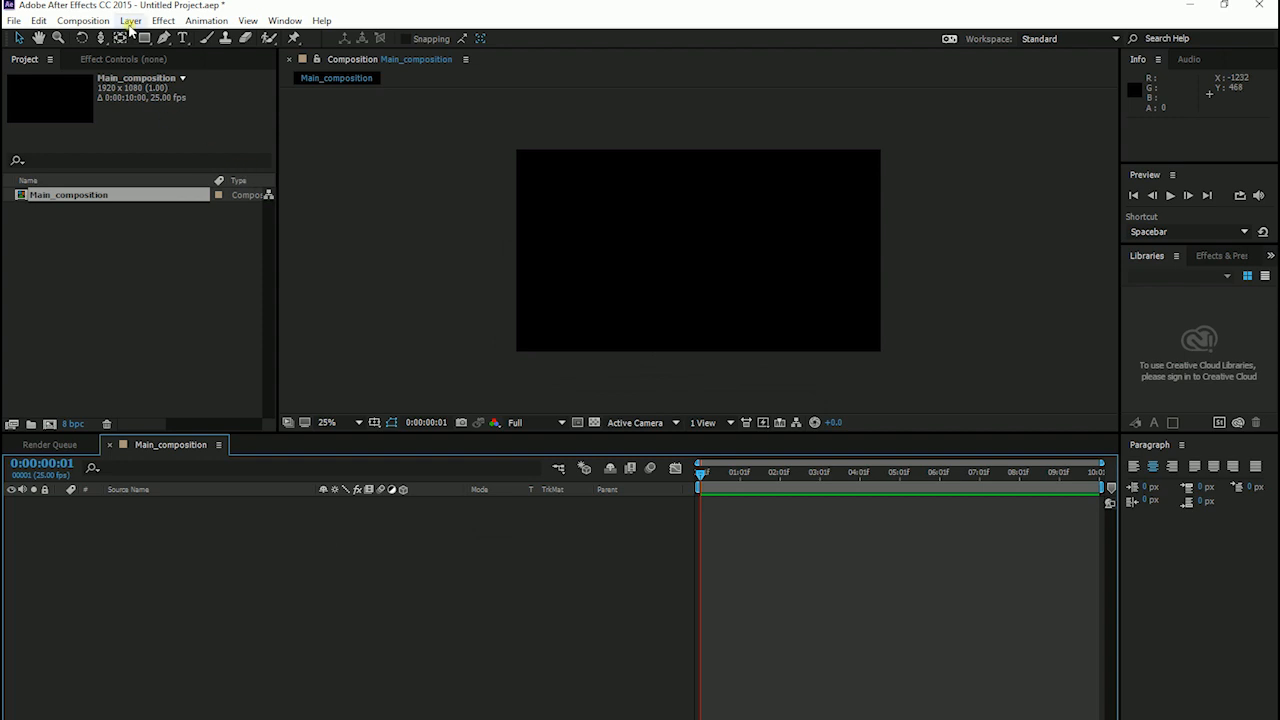
click(130, 20)
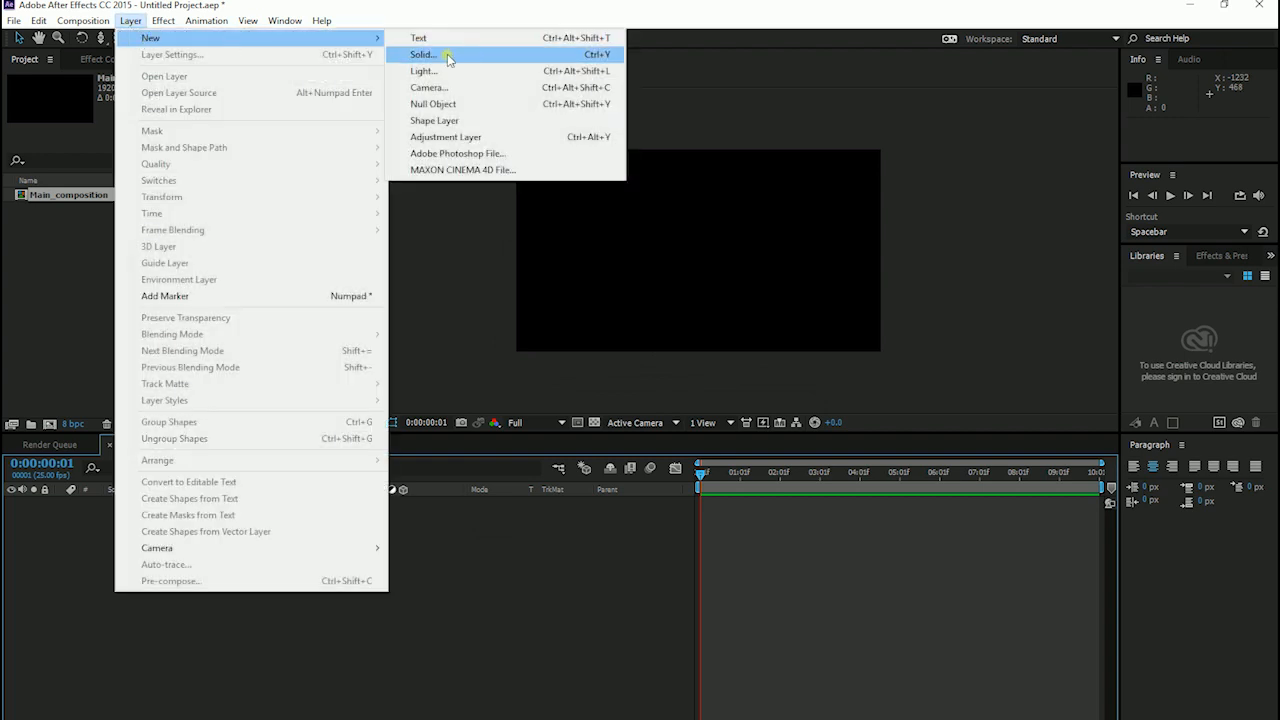
click(422, 54)
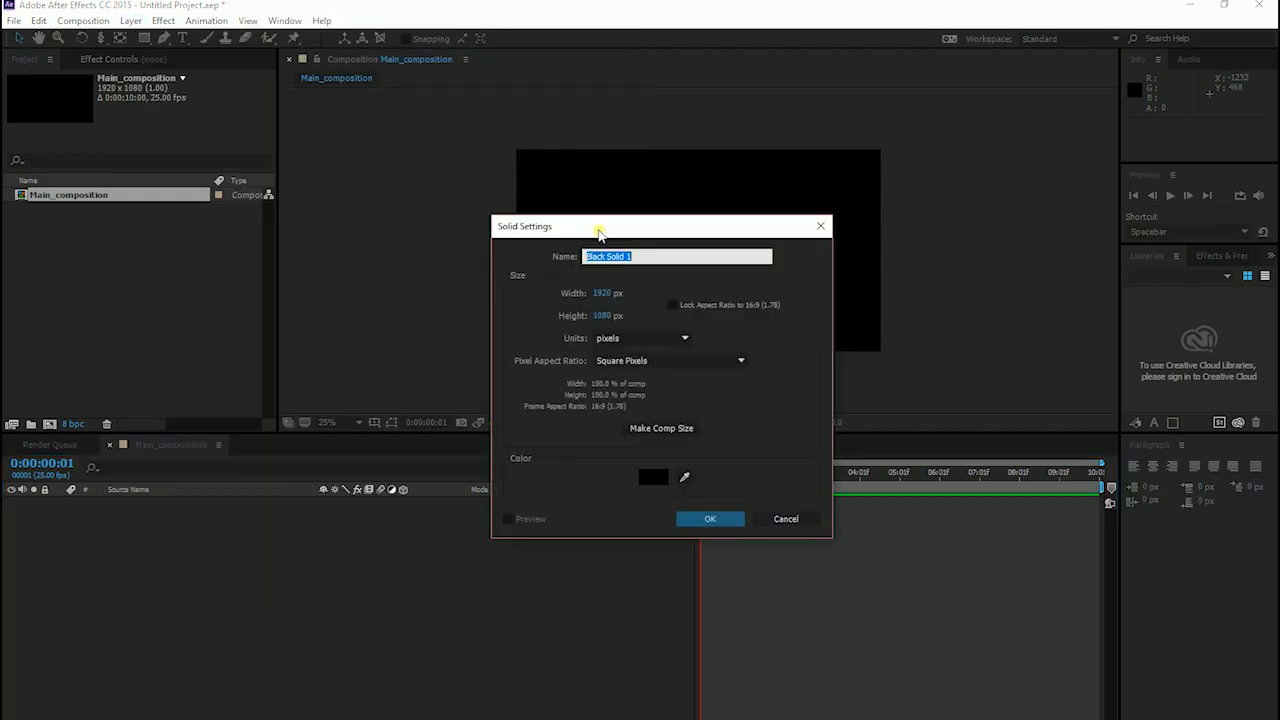
text(Element:3)
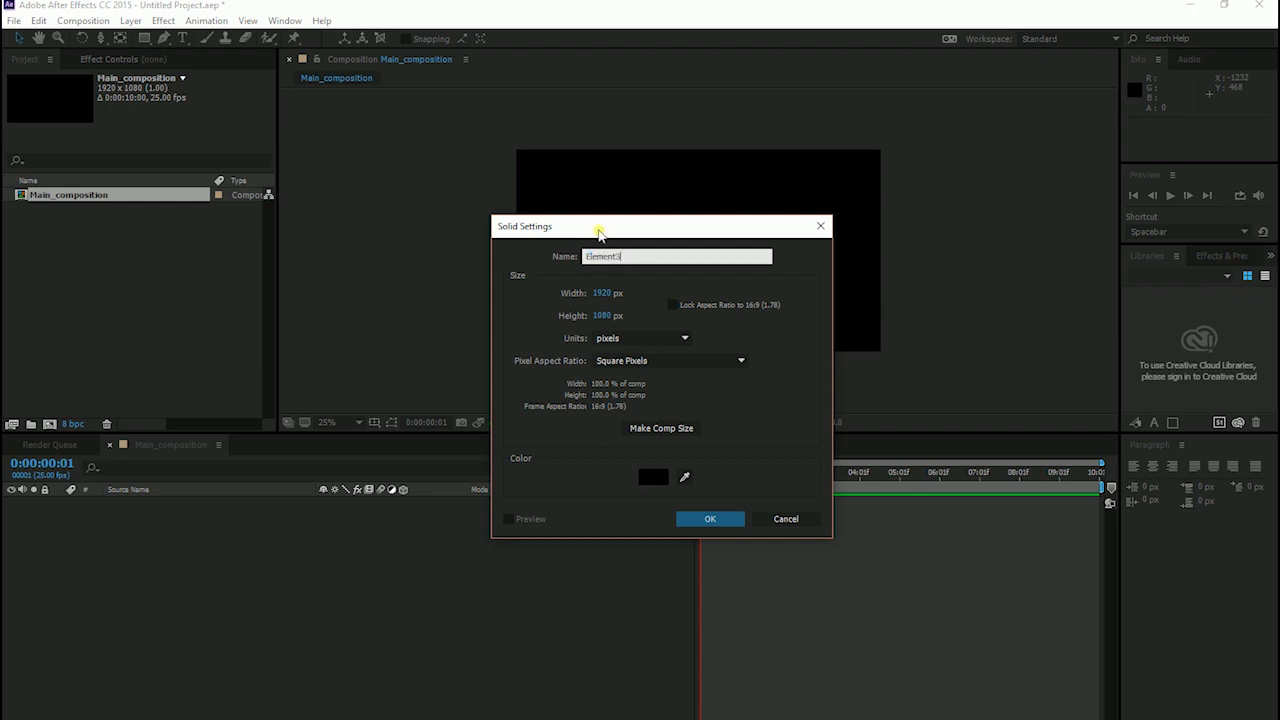
click(710, 518)
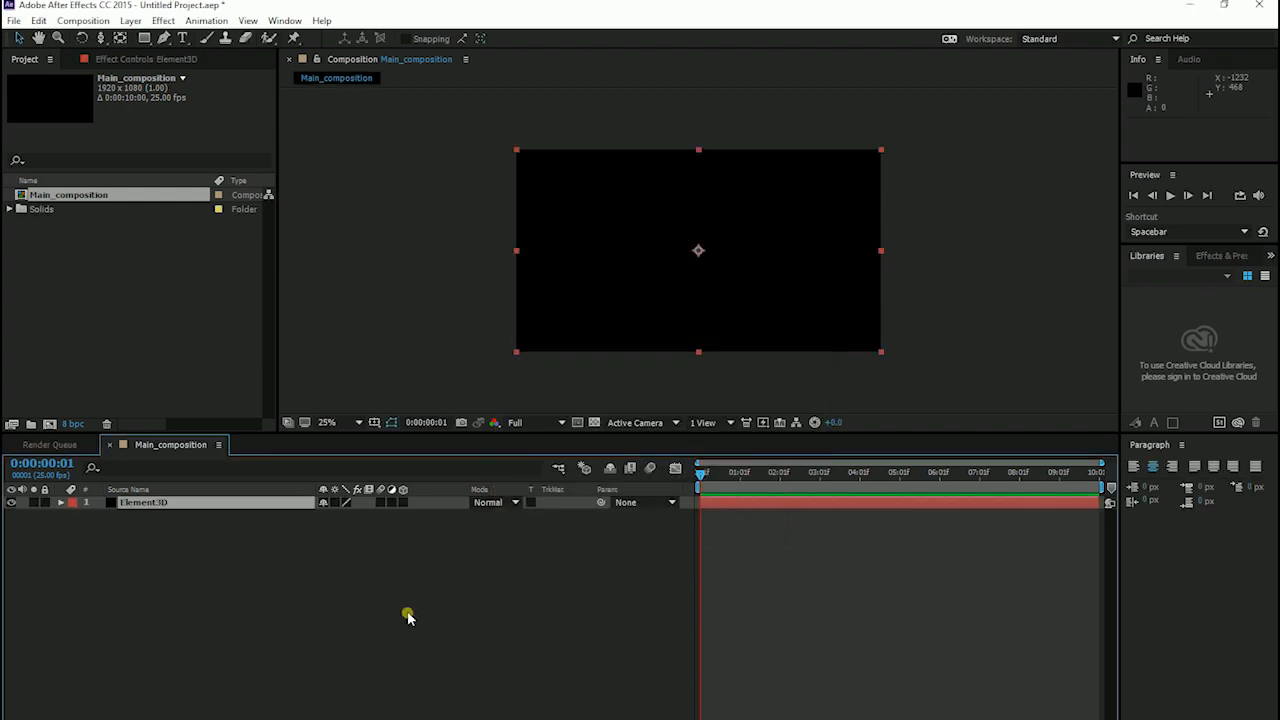
mouse_move(164, 20)
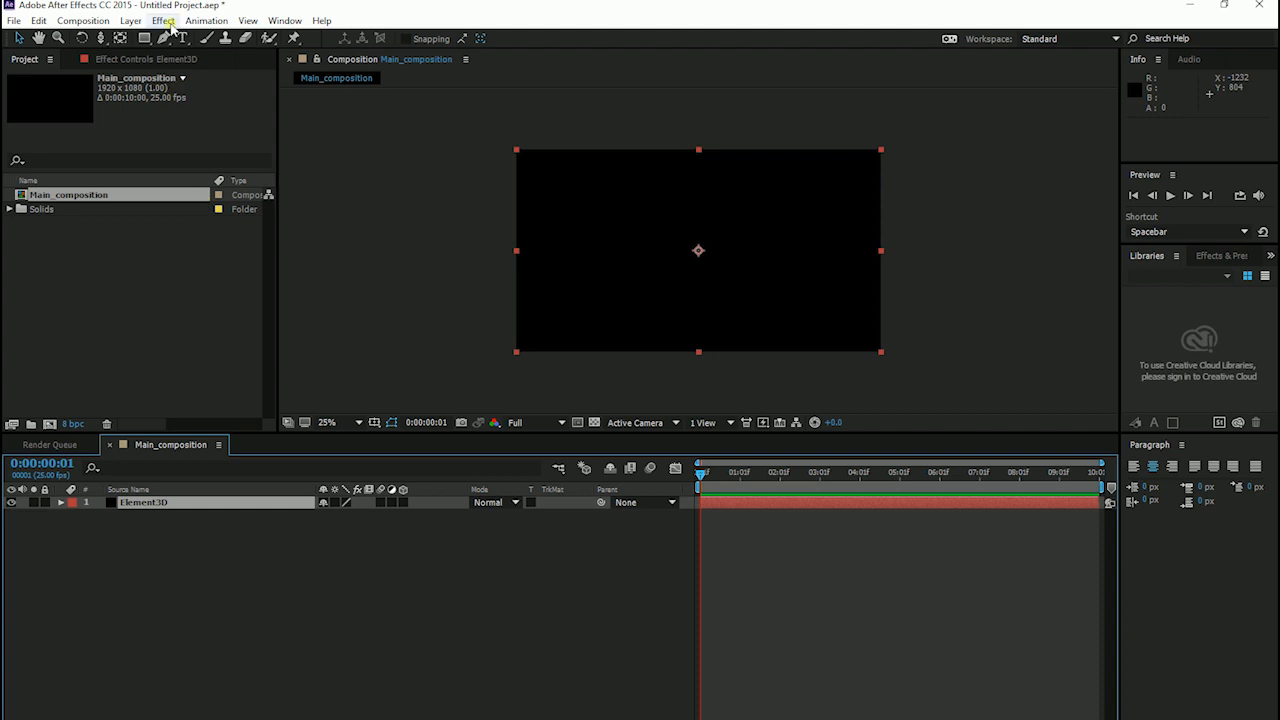
Apply Video Copilot's Element effect to the selected Element3D solid.
click(164, 20)
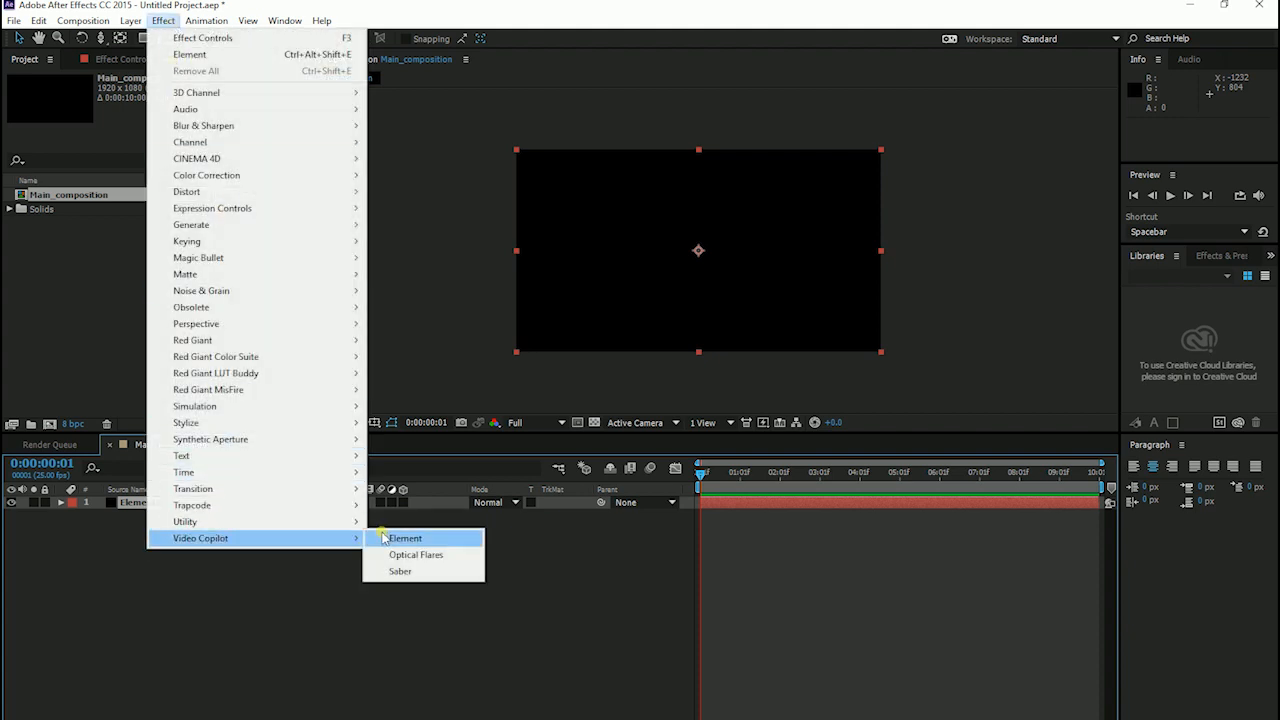
click(404, 538)
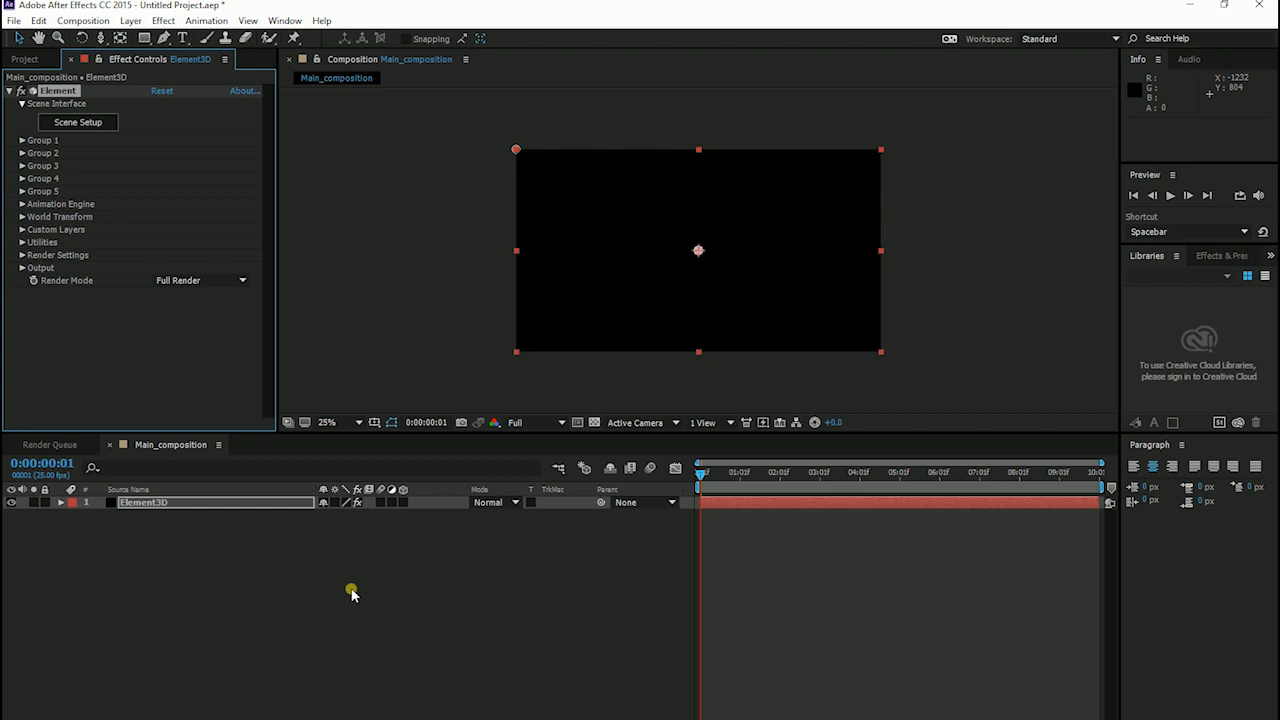
mouse_move(112, 200)
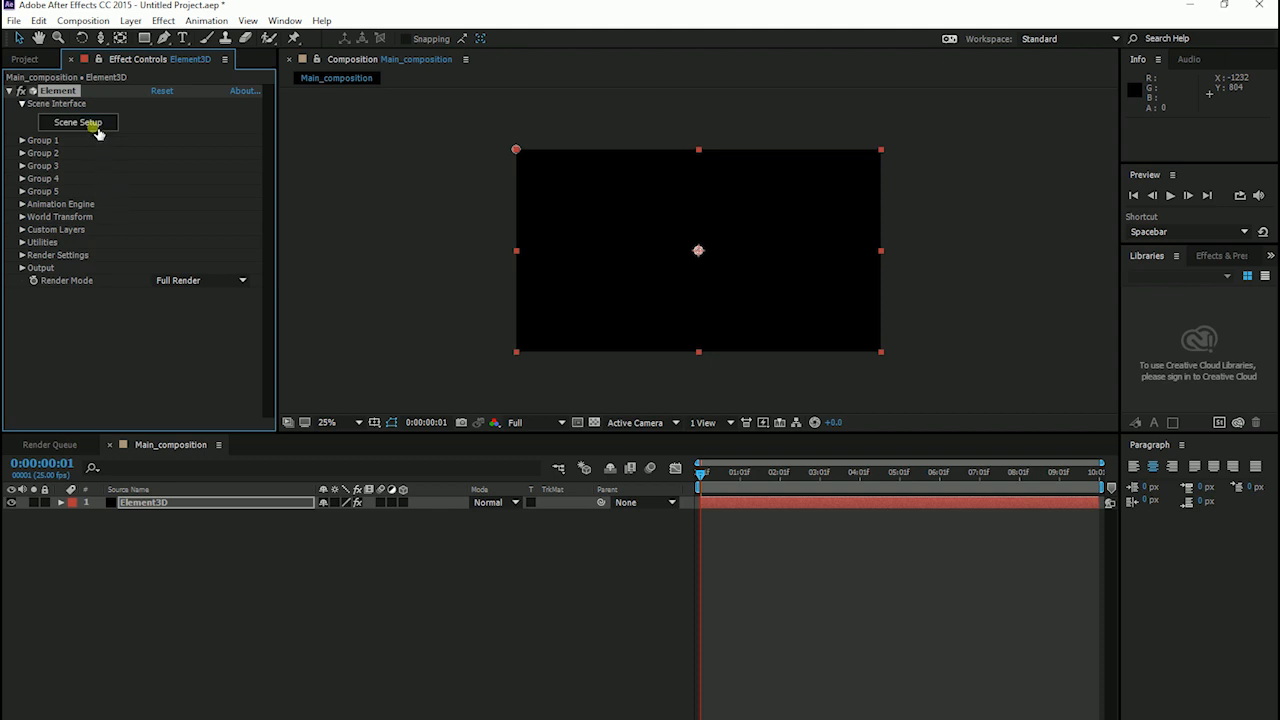
In Element 3D Scene Setup, add a sphere and a plane primitive to the scene.
click(76, 122)
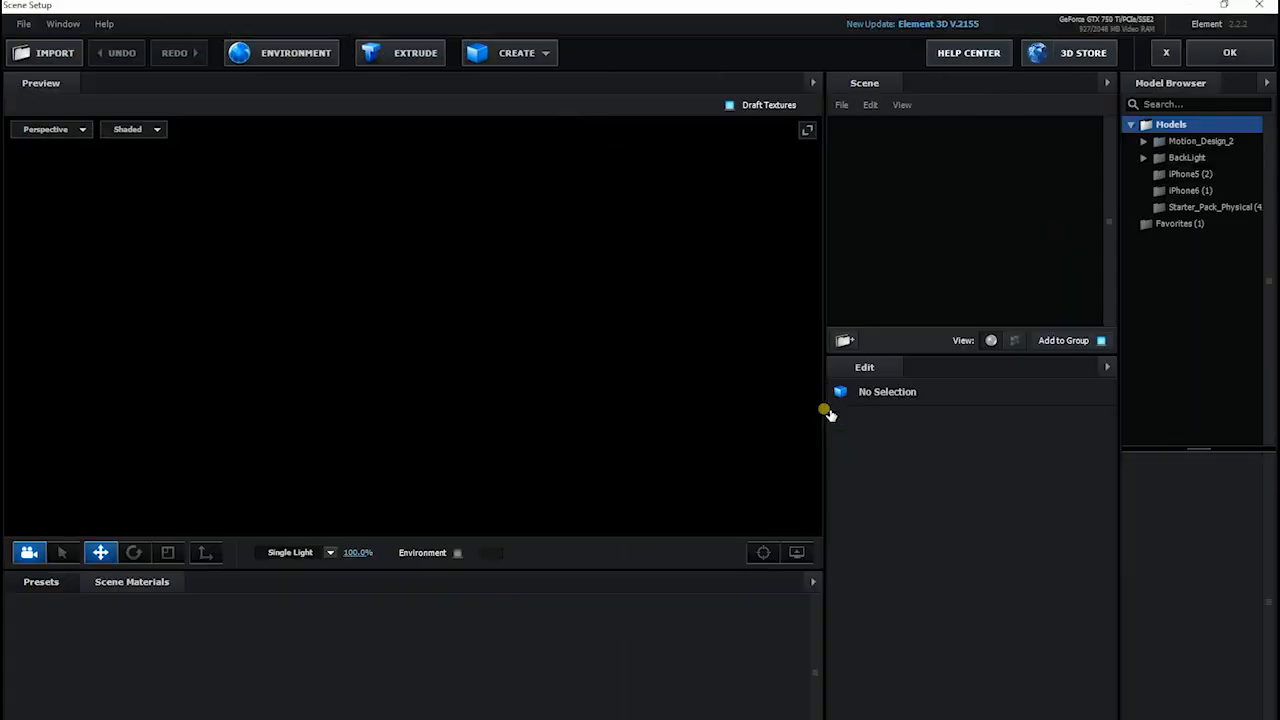
click(516, 52)
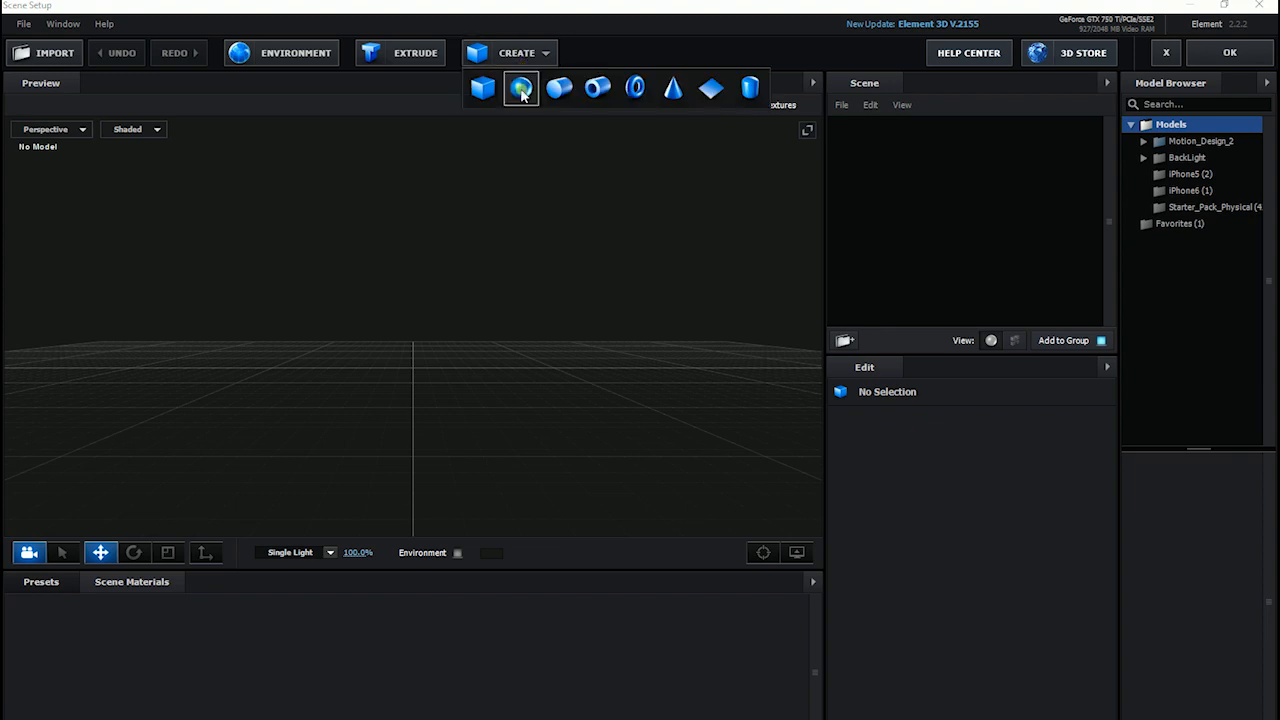
click(520, 88)
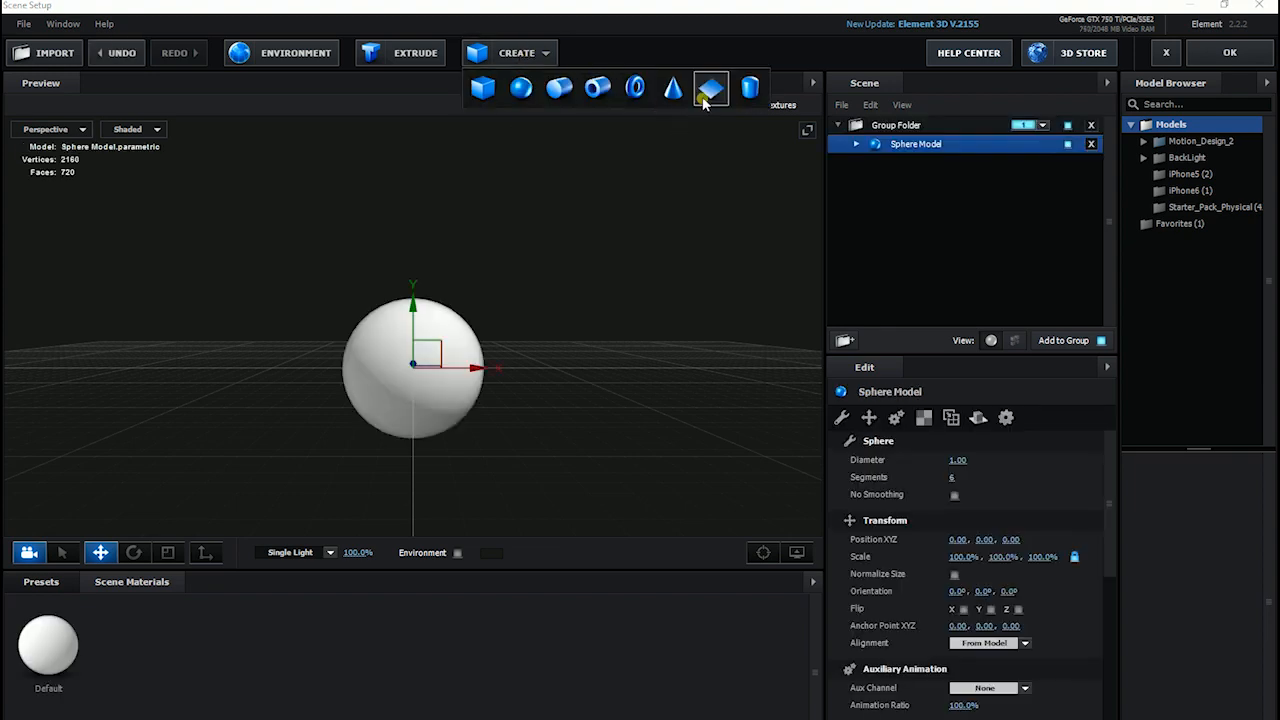
click(712, 88)
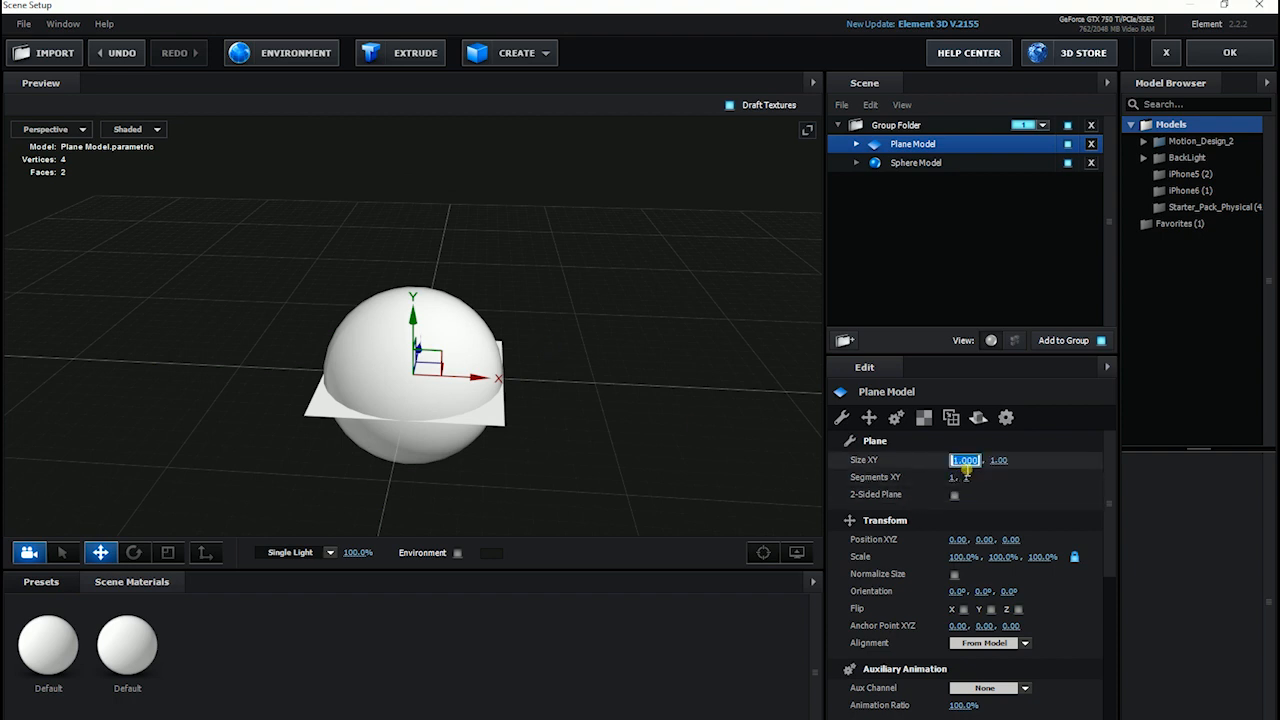
Enlarge the plane to 50.00, raise the sphere above it, and accept the scene.
text(50.00)
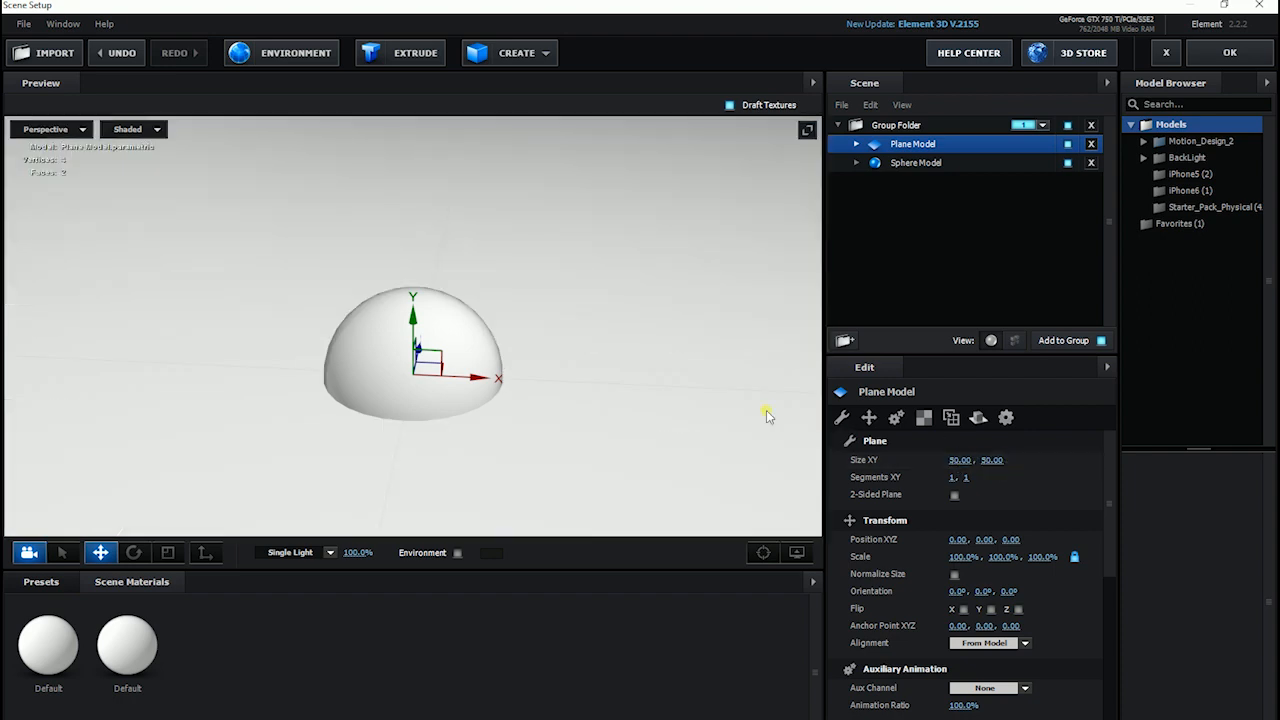
click(916, 162)
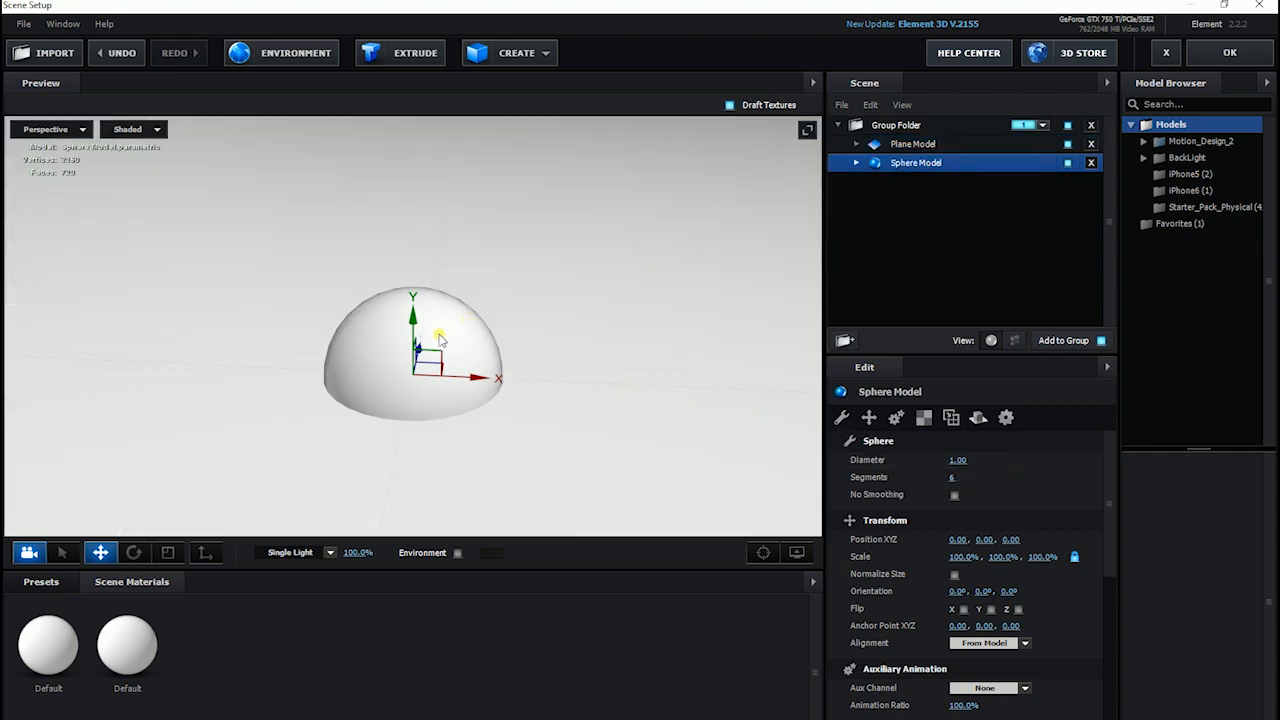
drag(440, 336, 420, 260)
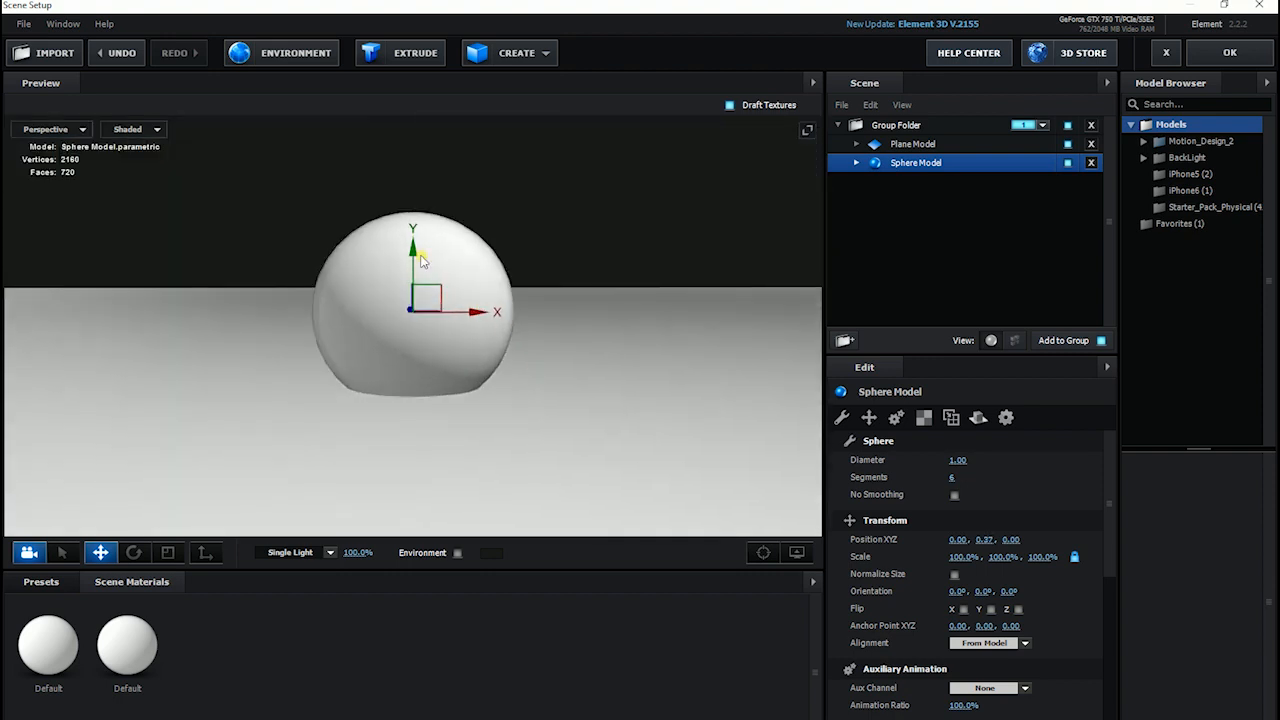
drag(412, 250, 412, 210)
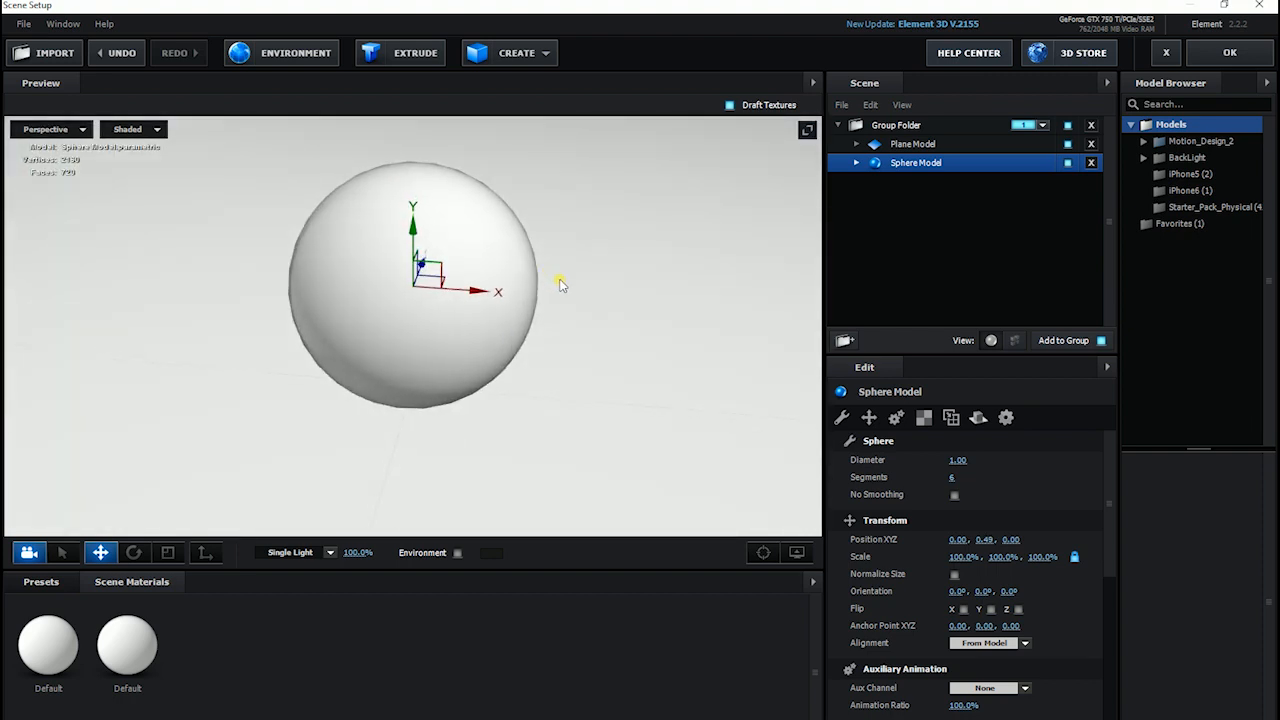
mouse_move(568, 296)
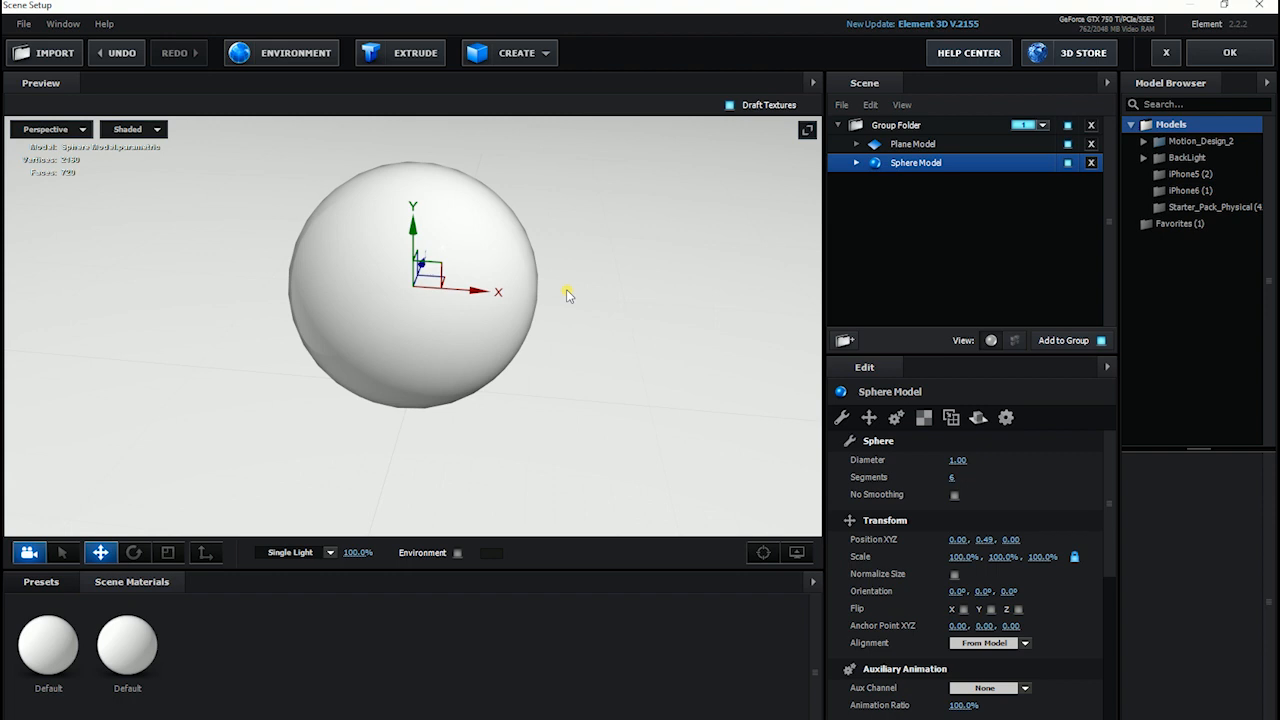
click(912, 144)
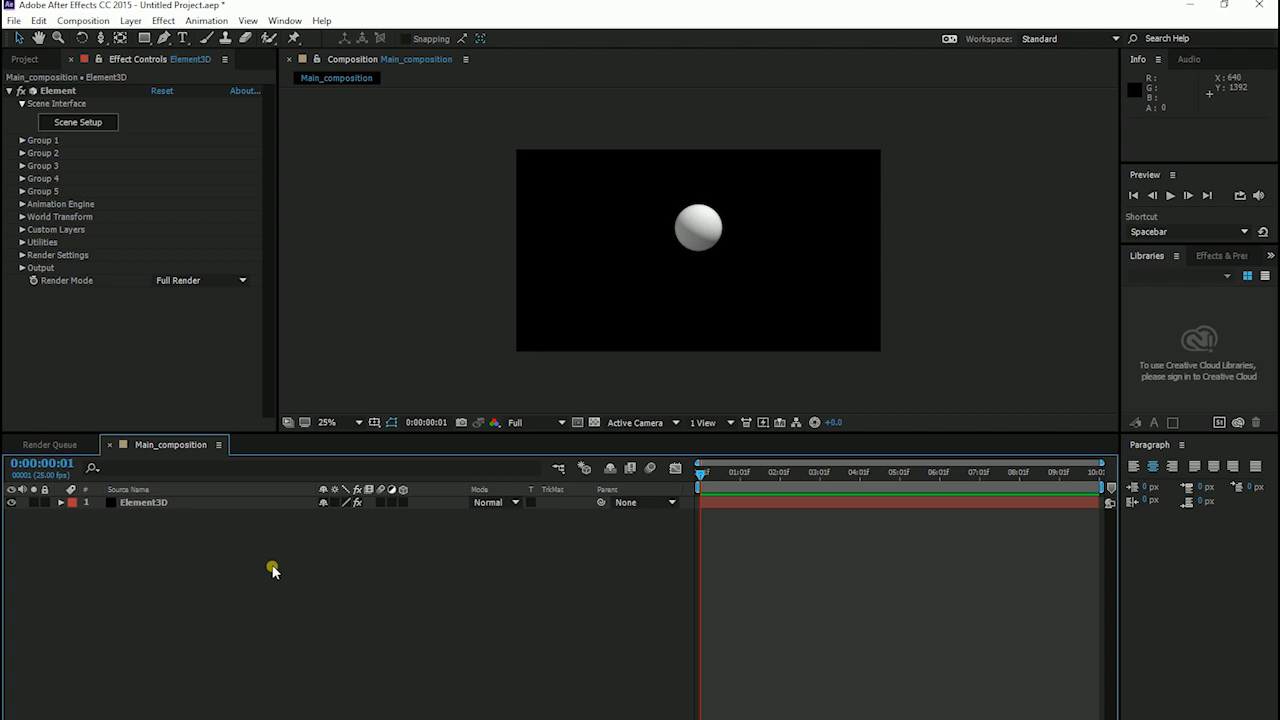
Add a light gray solid and place it beneath the Element3D layer as background.
click(130, 20)
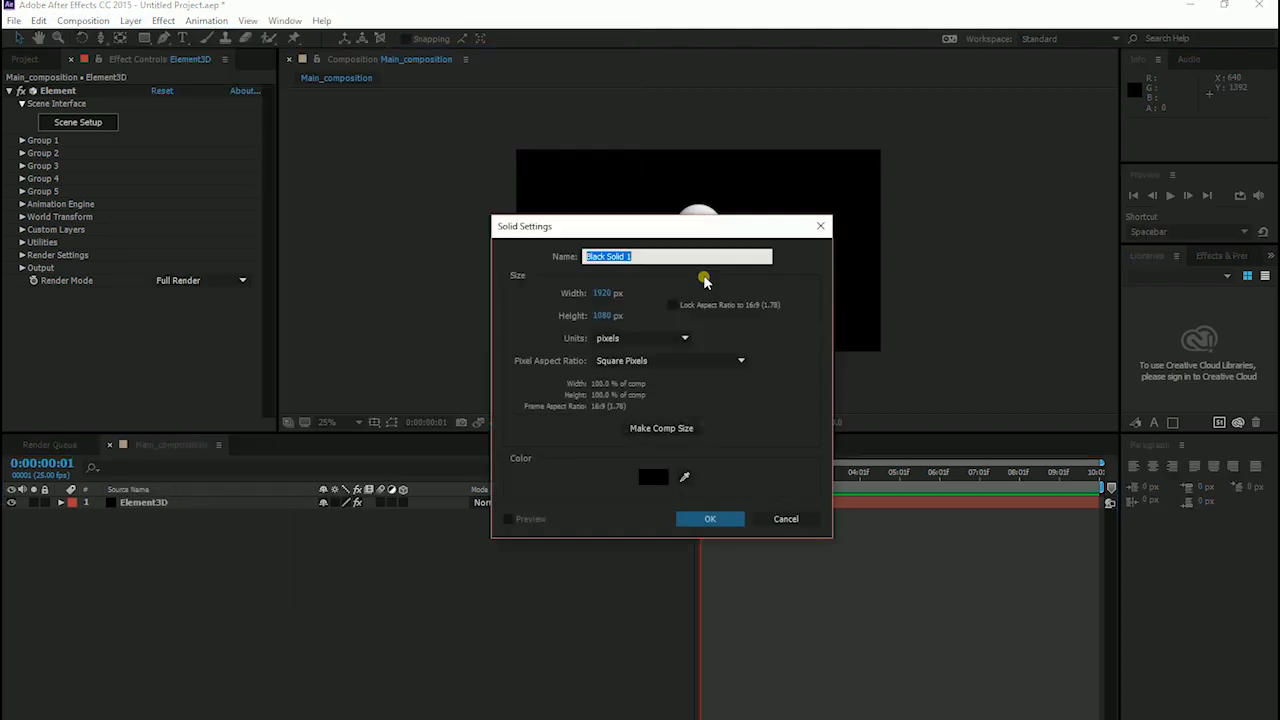
click(652, 476)
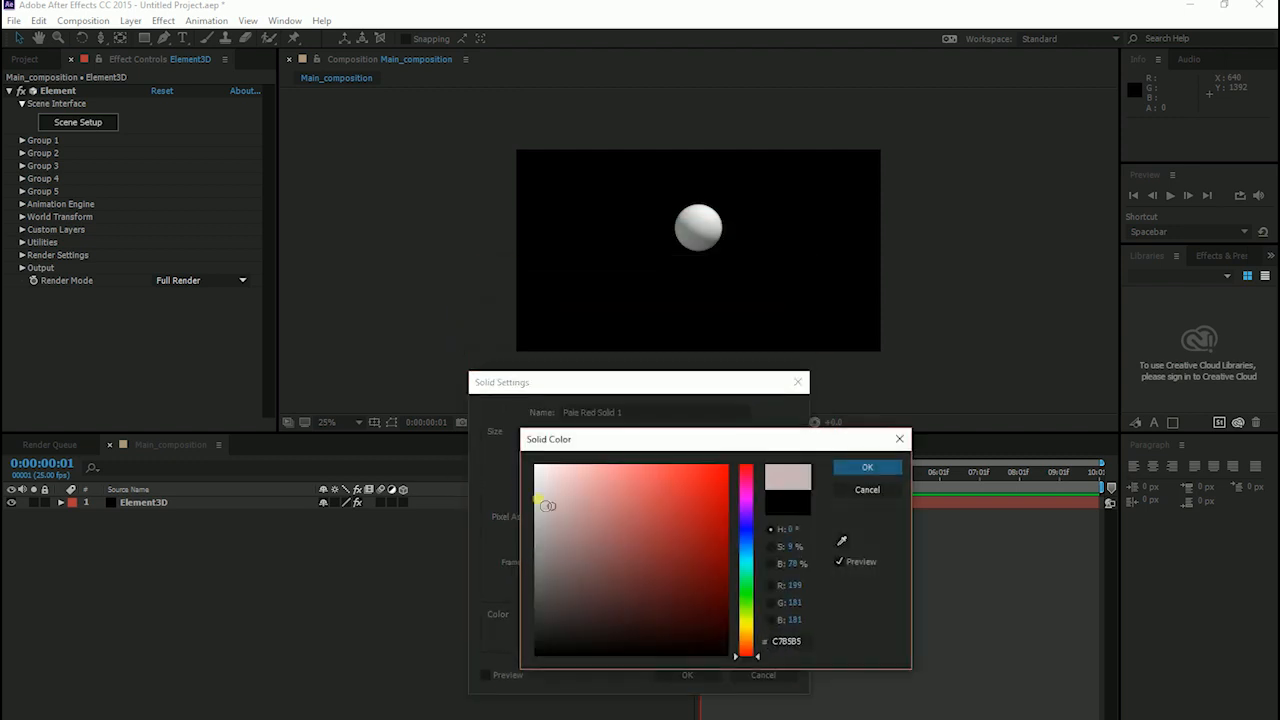
click(536, 470)
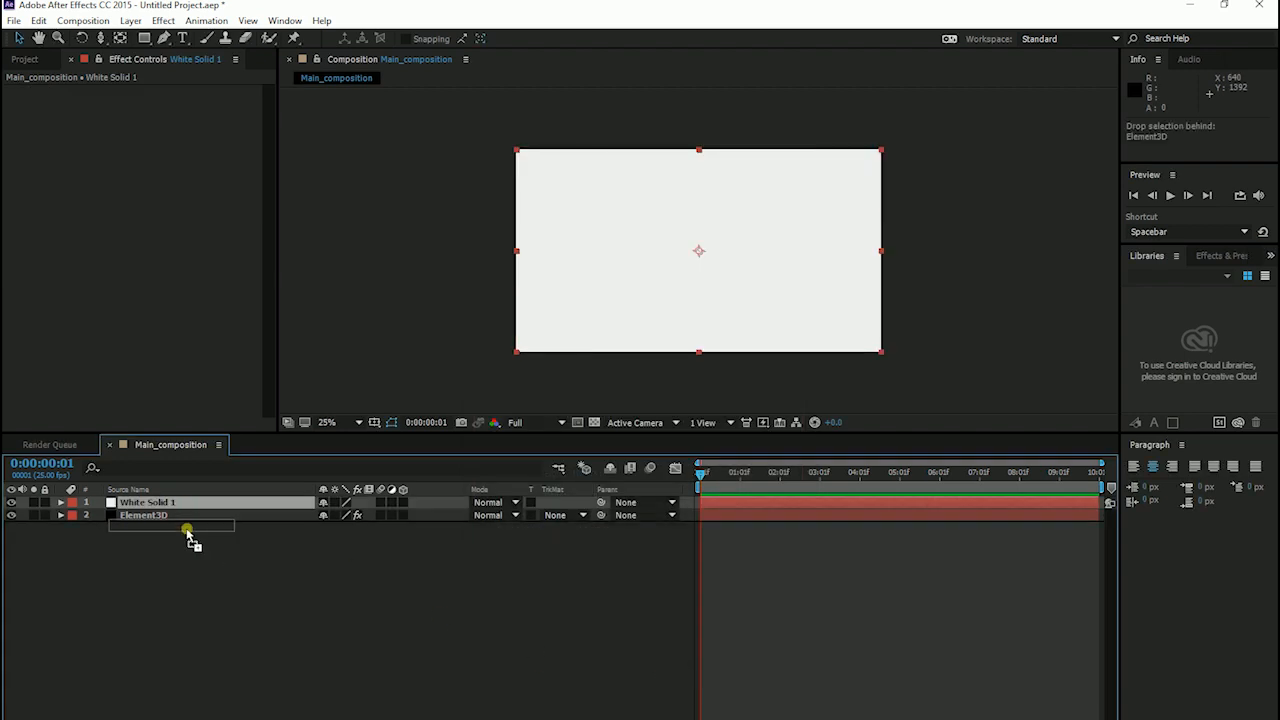
drag(180, 516, 188, 528)
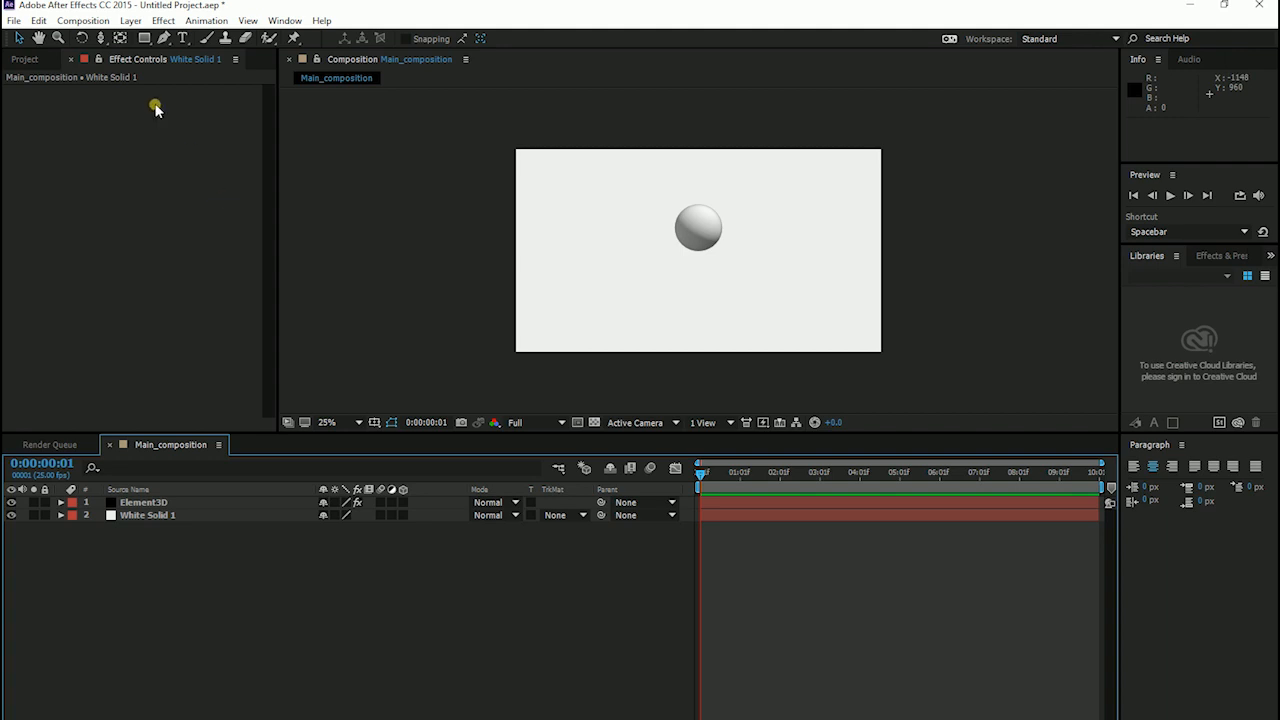
Add a two-node 50mm Camera 1 and orbit it to enlarge the sphere in frame.
click(130, 20)
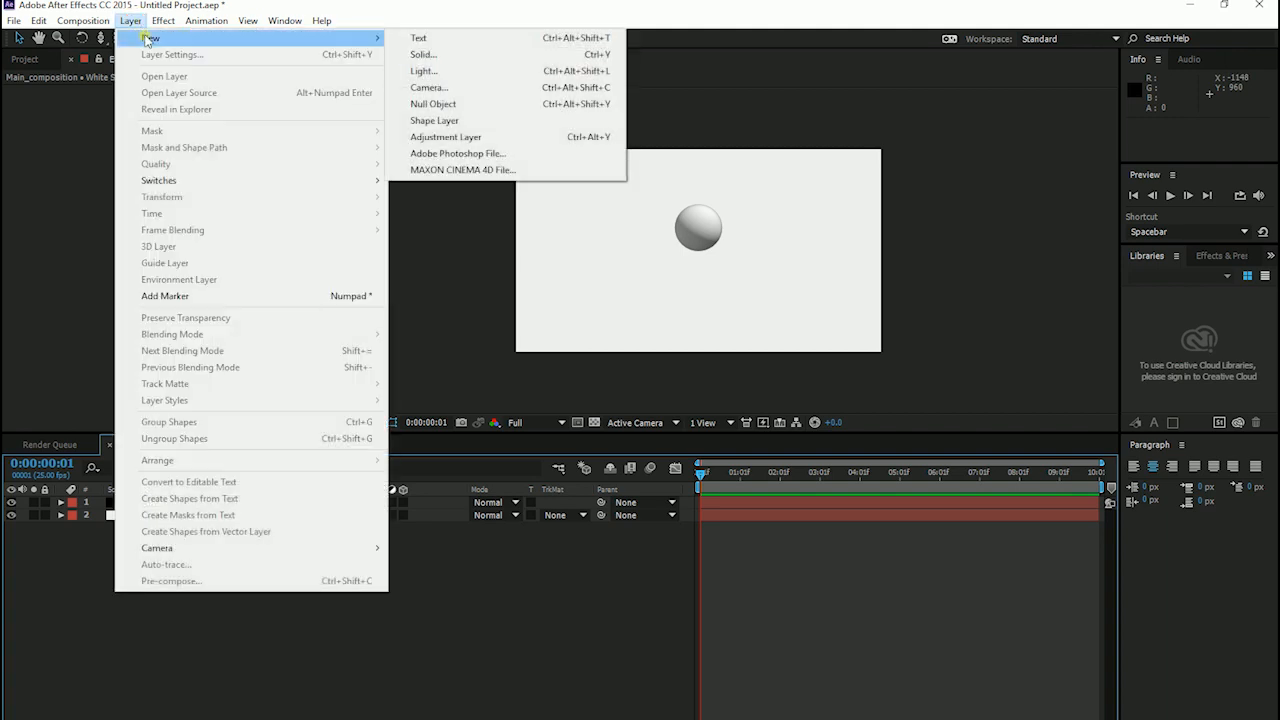
click(428, 88)
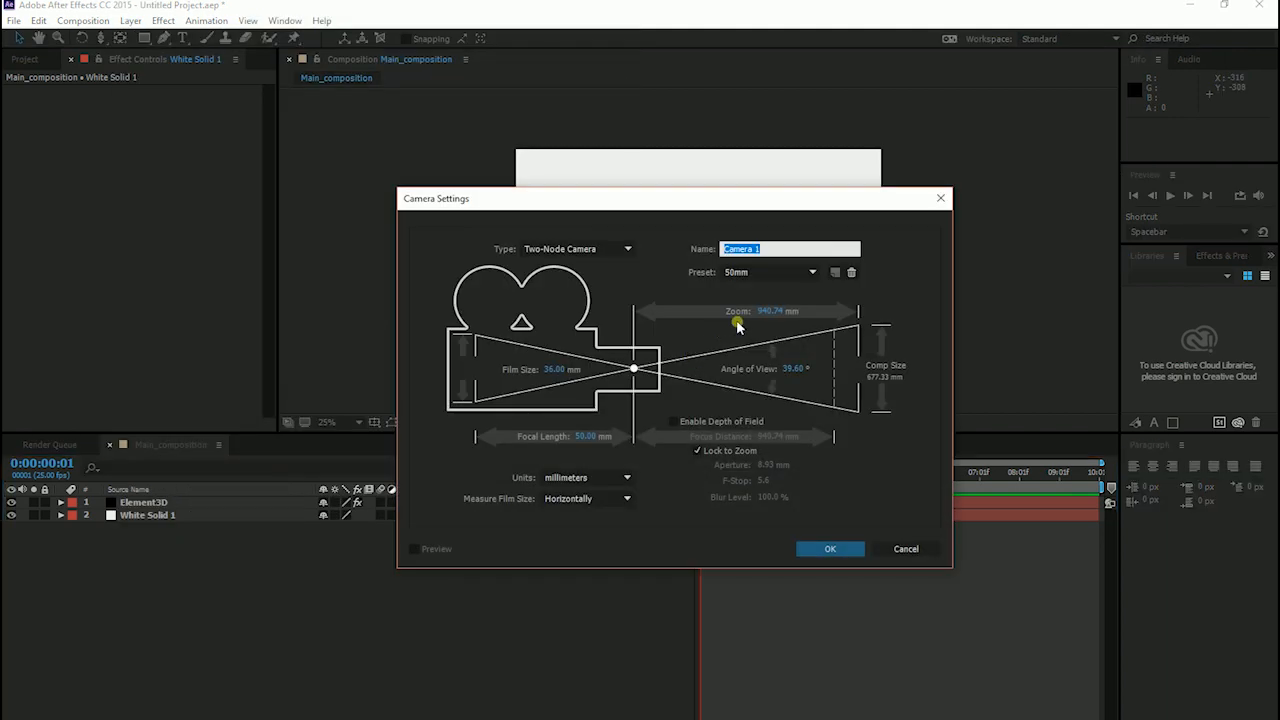
click(830, 548)
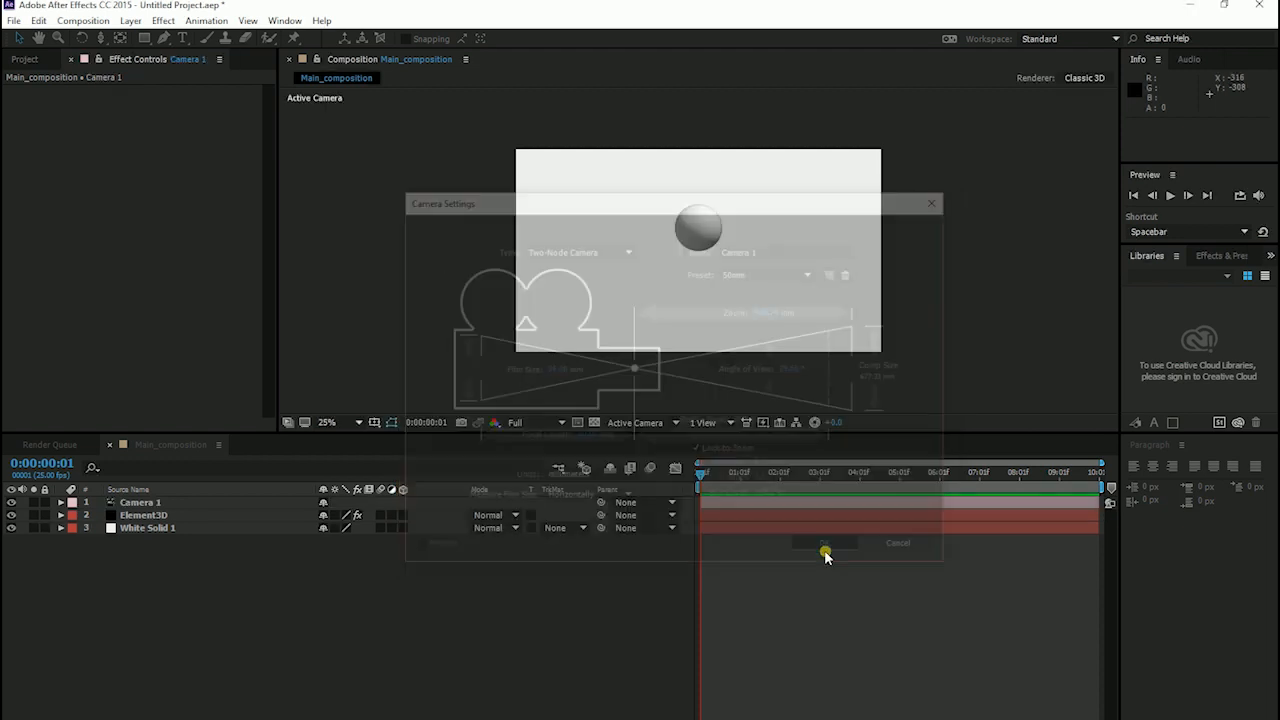
click(824, 544)
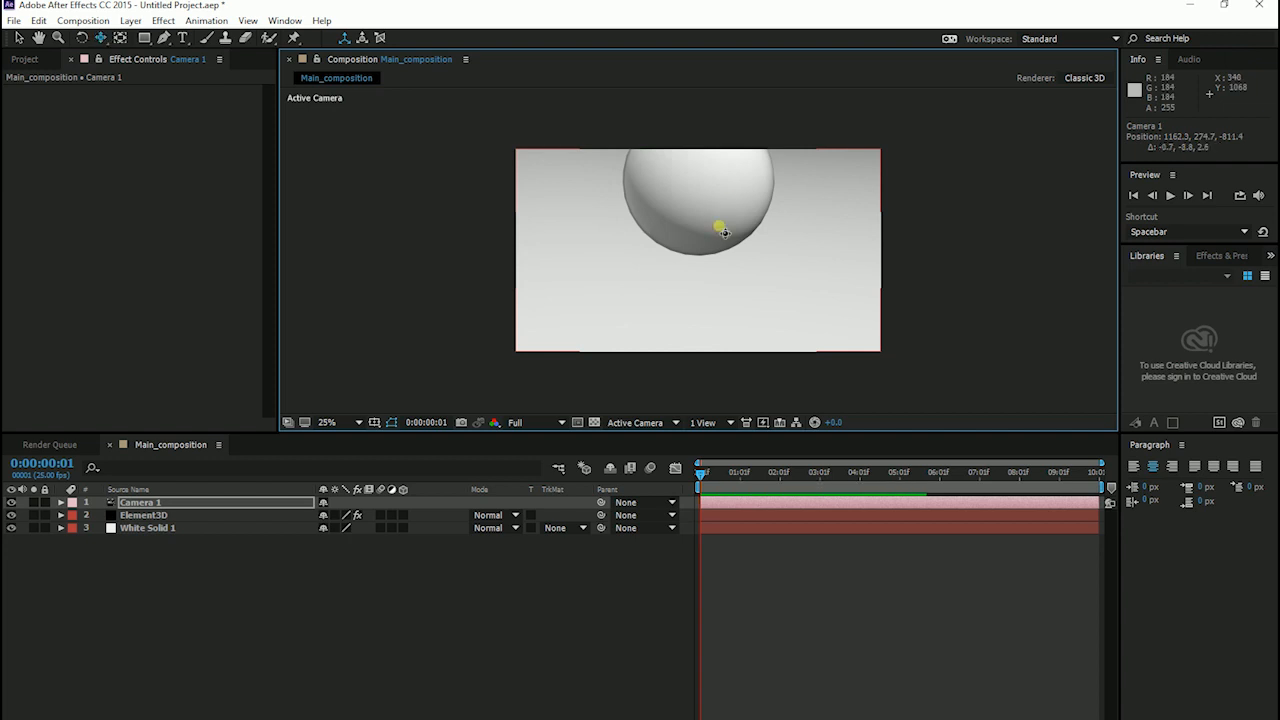
drag(720, 230, 730, 280)
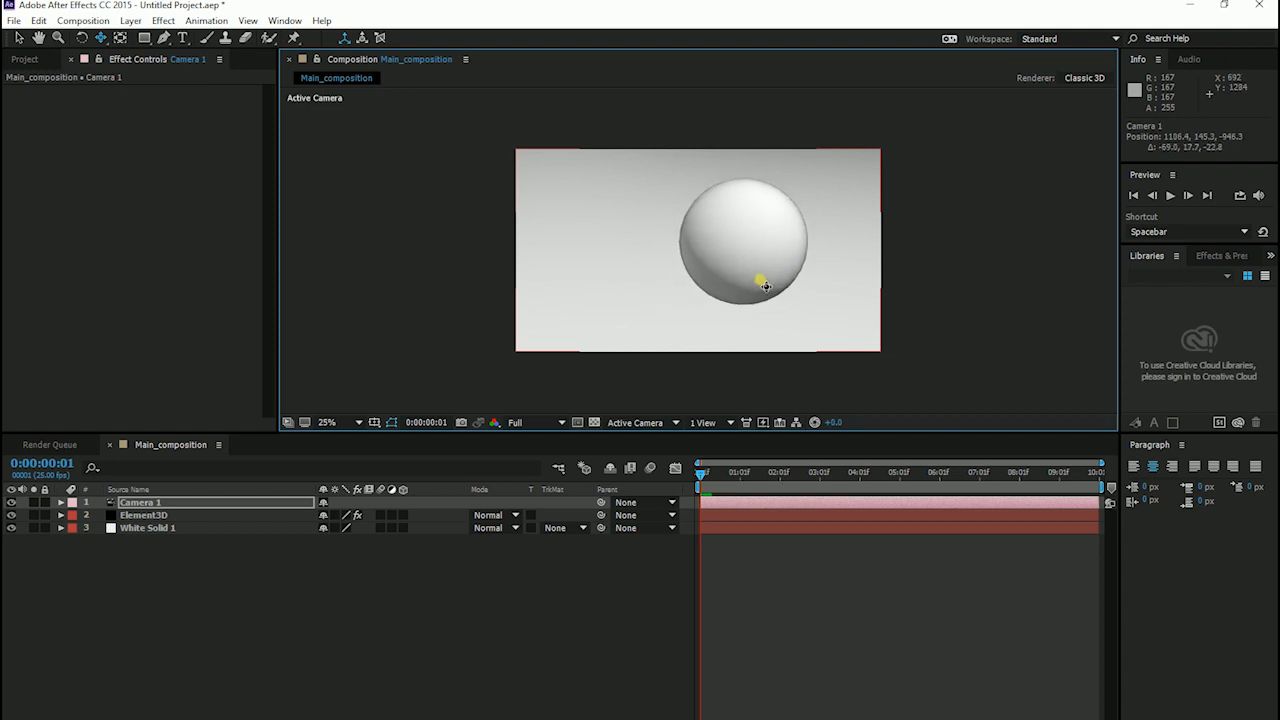
Orbit and shift the camera so the sphere sits left of centre on the plane.
drag(764, 288, 710, 290)
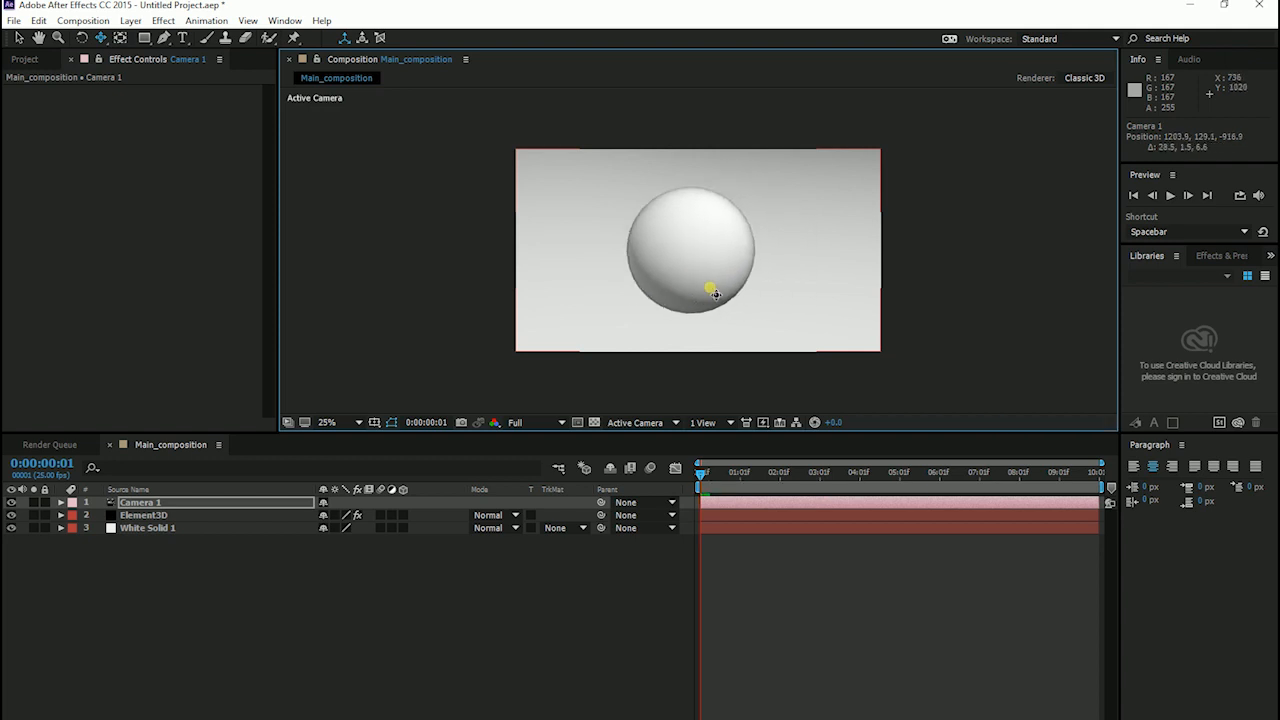
drag(716, 290, 668, 344)
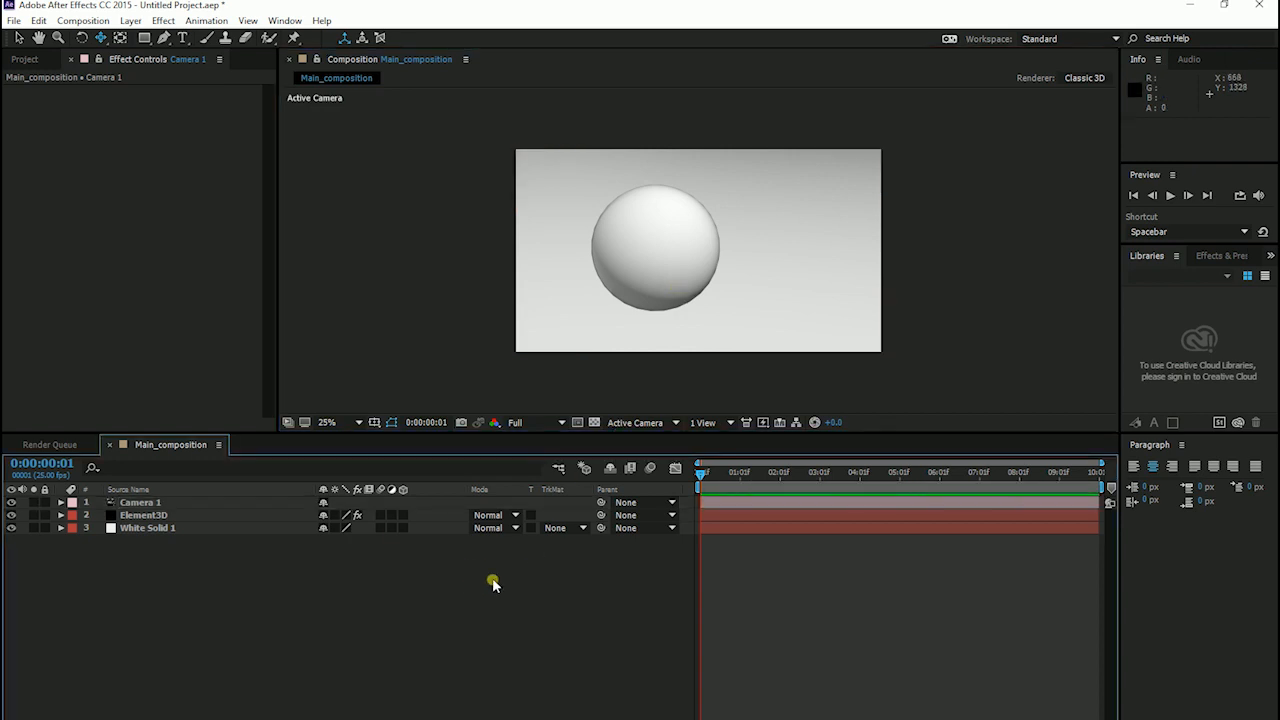
Add Light 1 as a parallel light with Casts Shadows enabled.
click(130, 20)
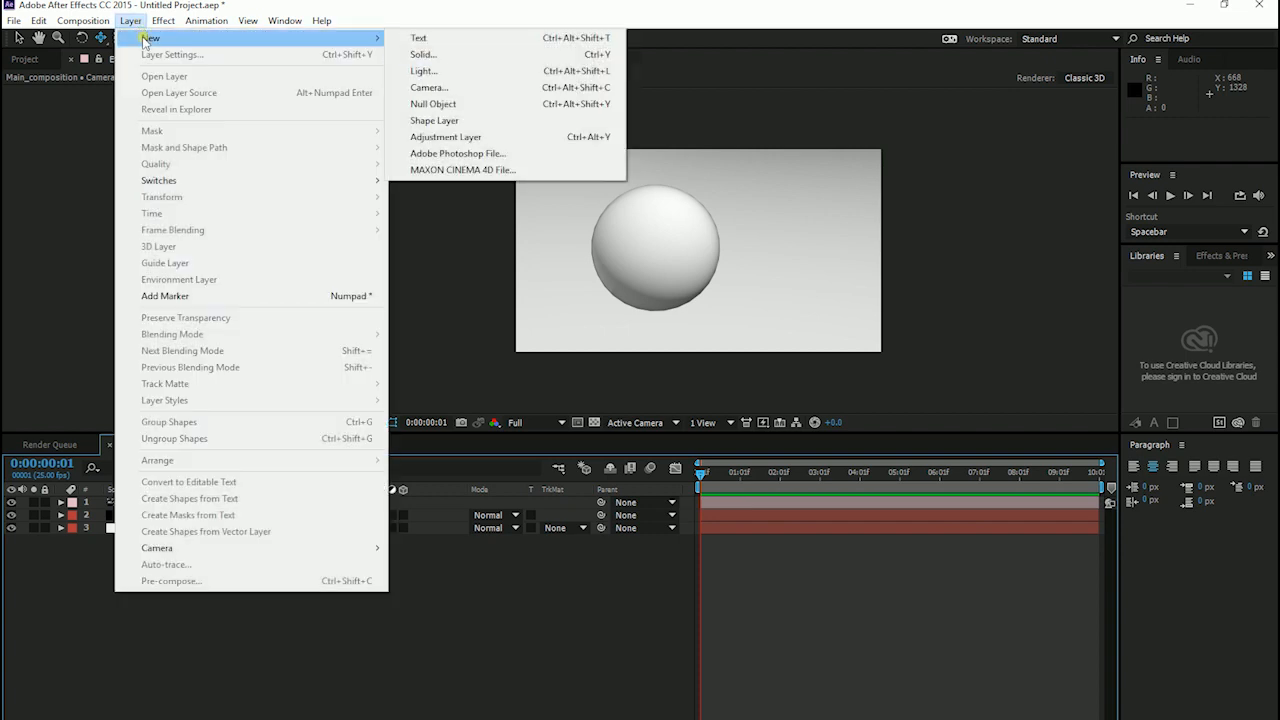
click(424, 70)
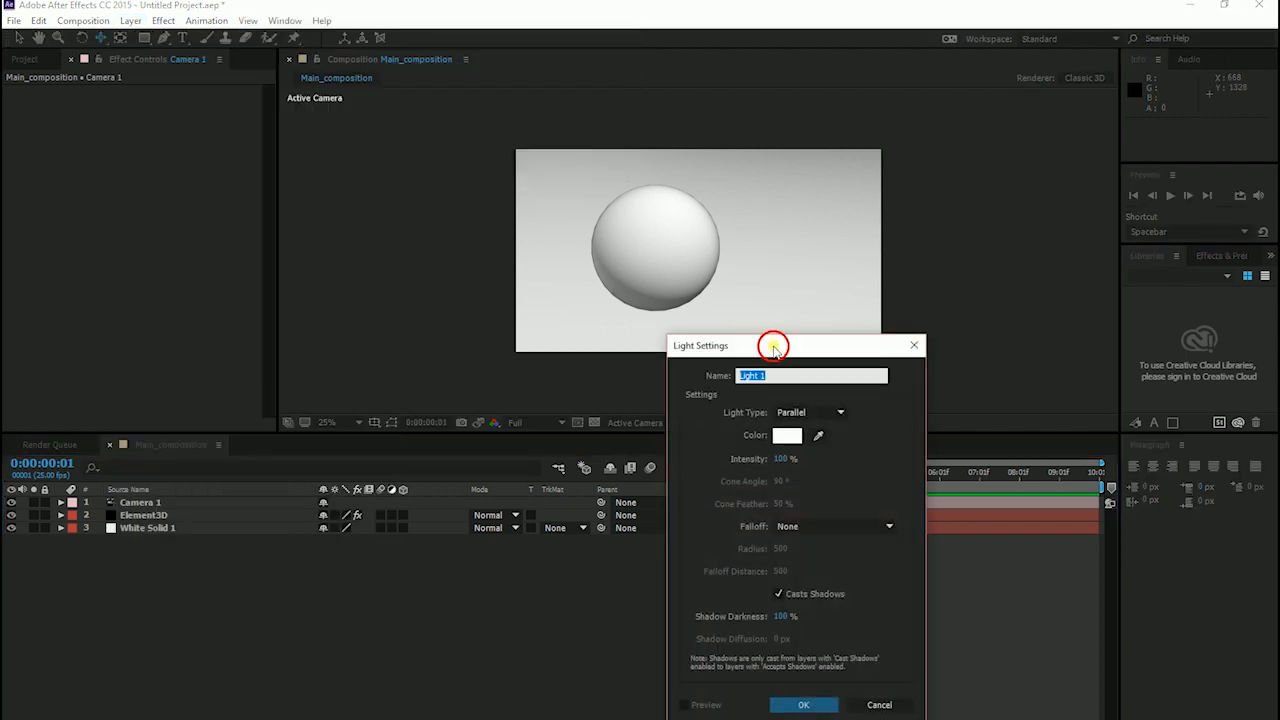
drag(772, 344, 758, 268)
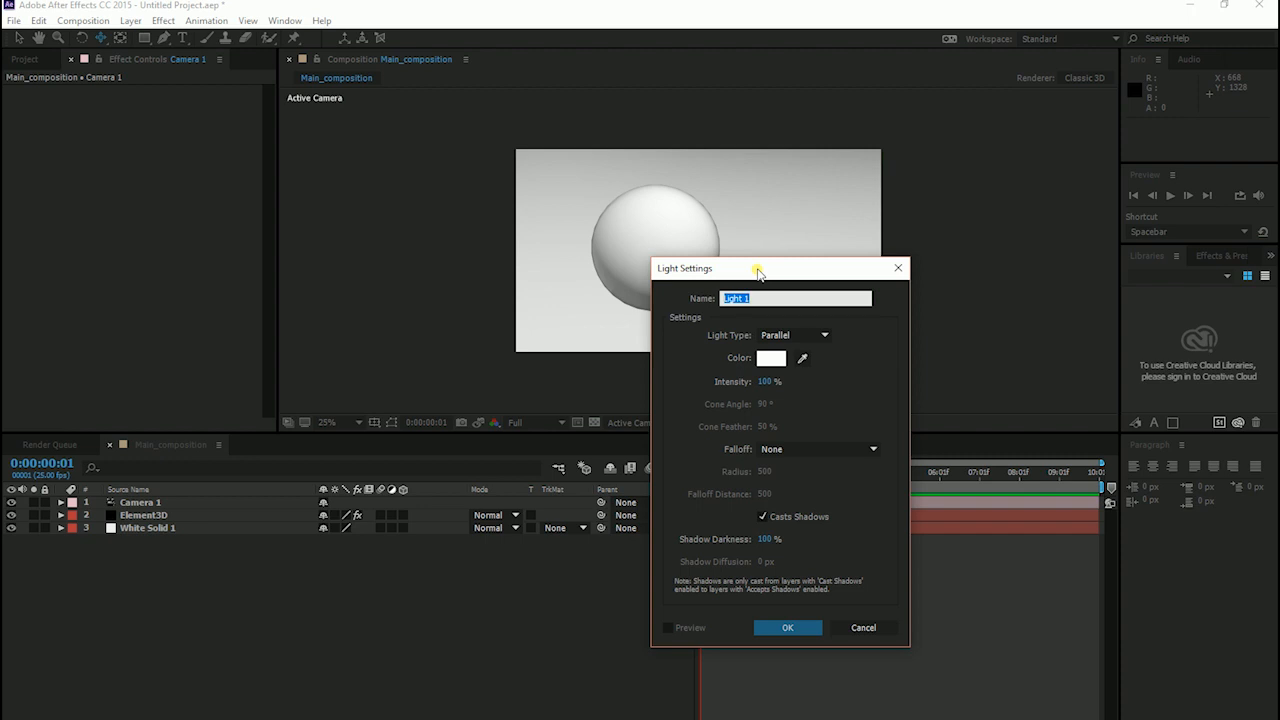
click(792, 336)
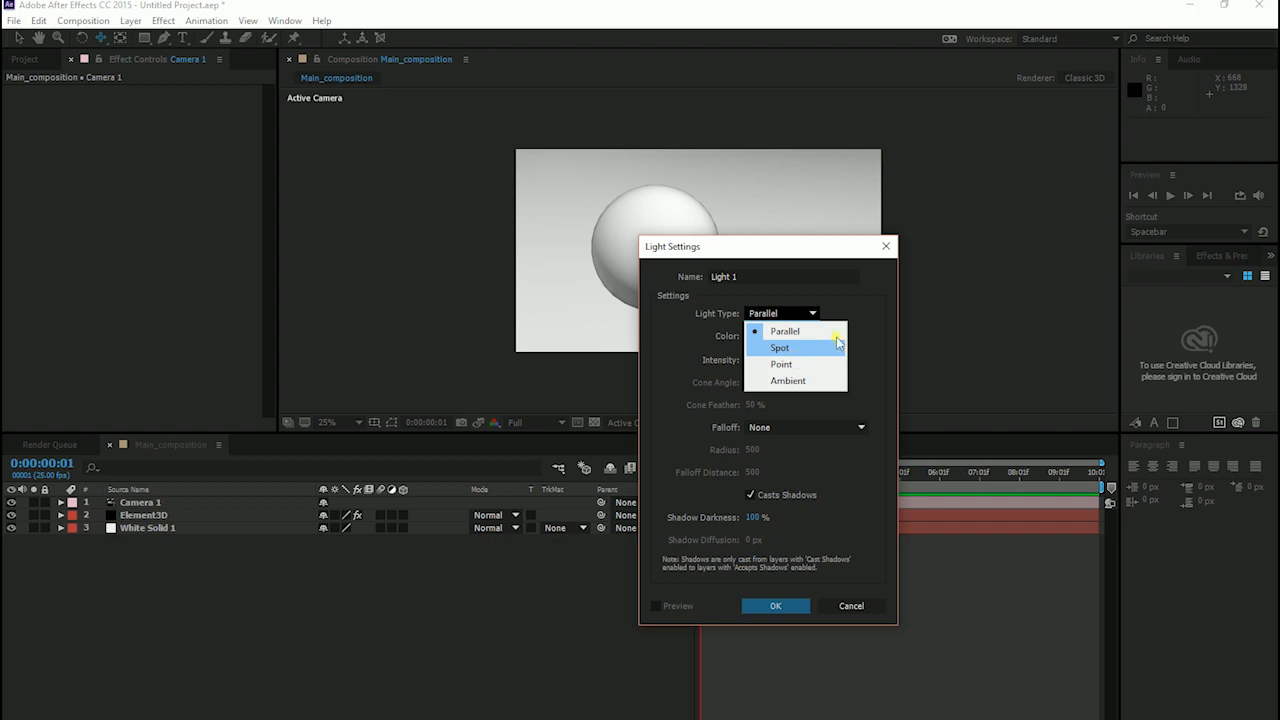
mouse_move(784, 332)
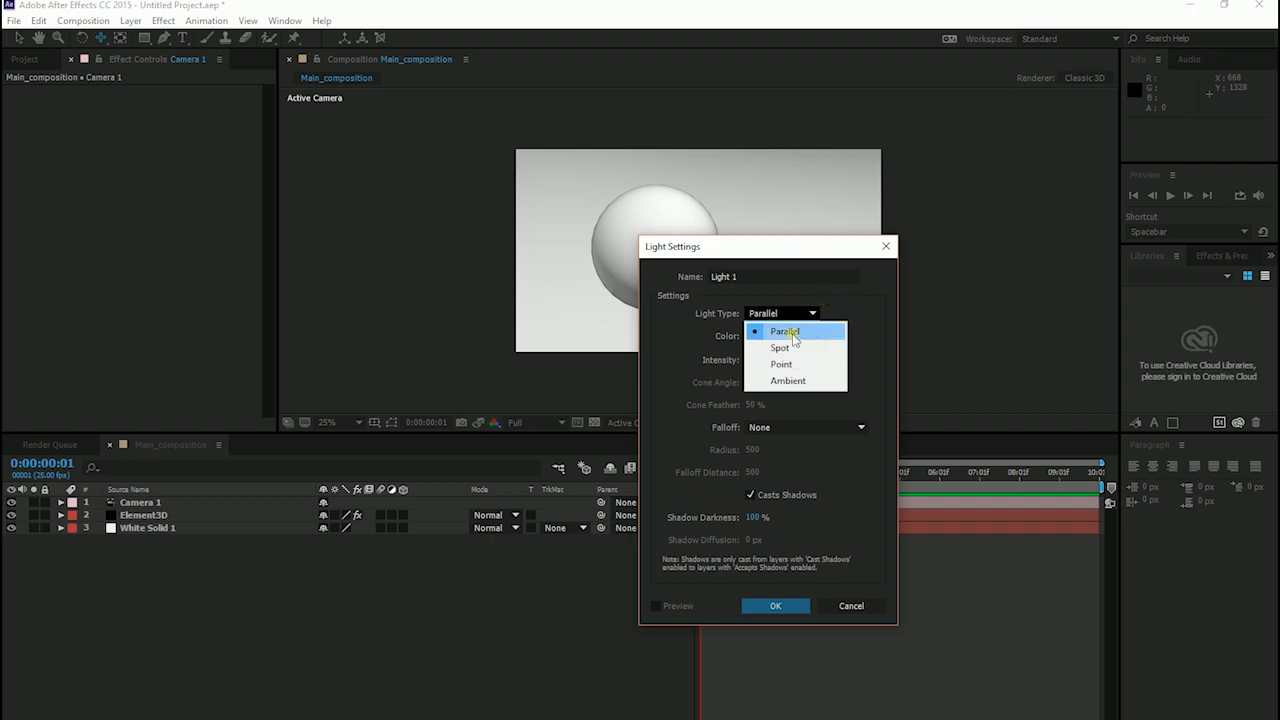
click(786, 332)
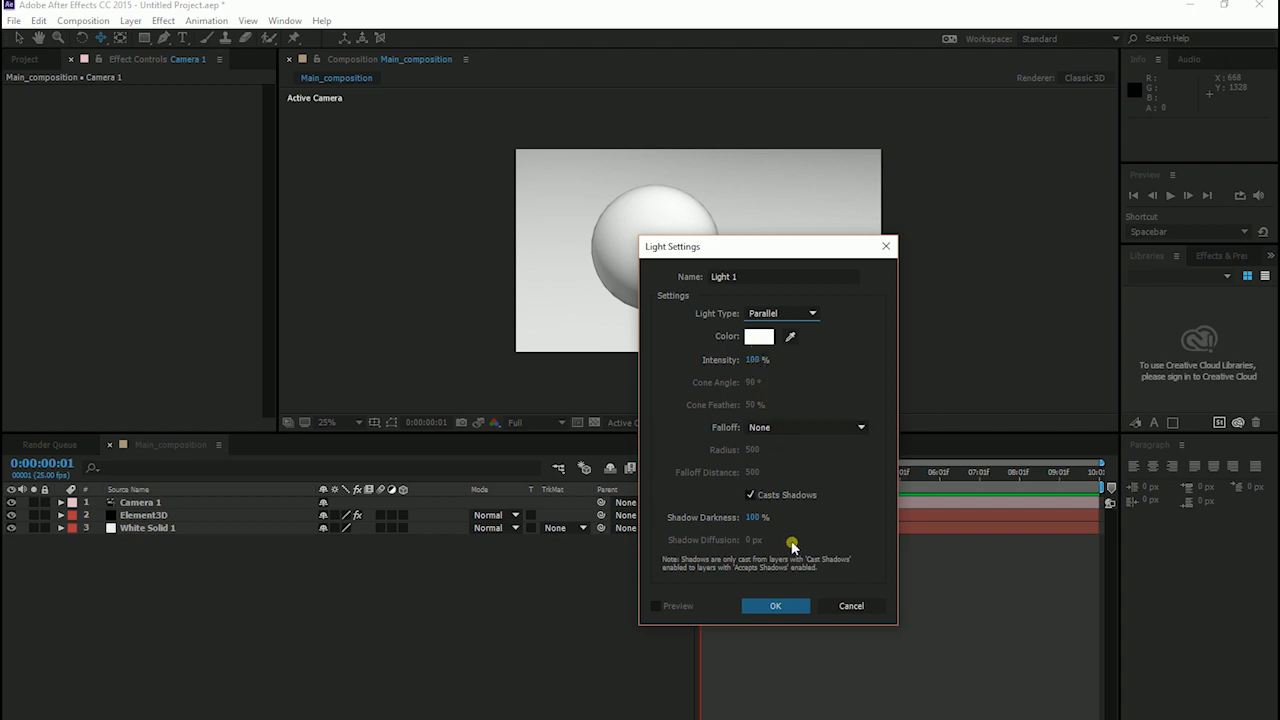
click(776, 604)
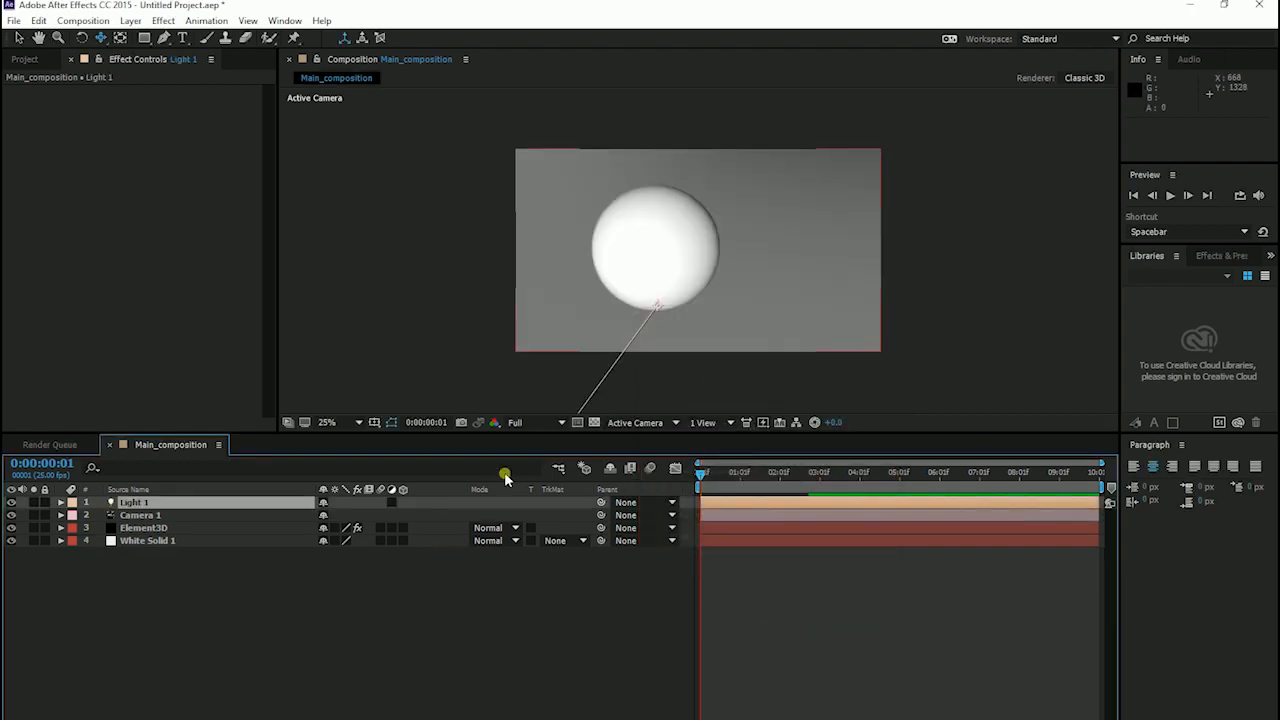
Reposition Light 1 to shine from the upper left and return to the active camera view.
click(640, 422)
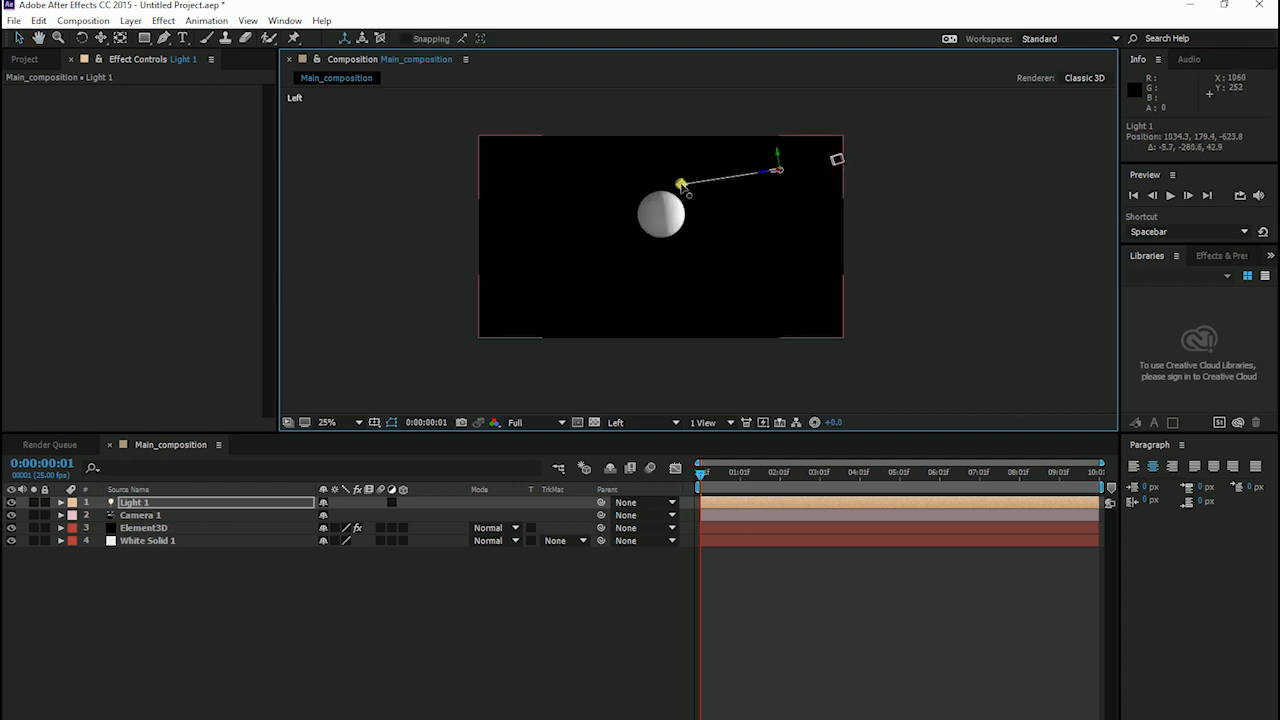
click(642, 420)
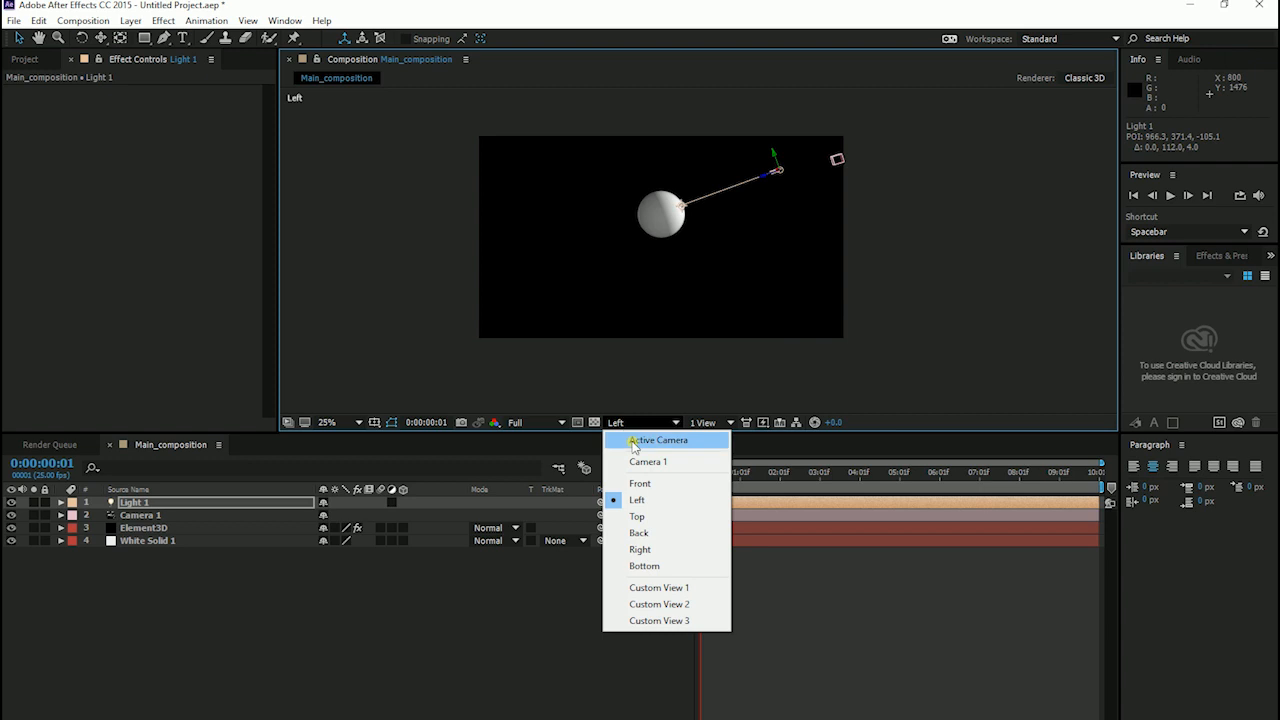
click(658, 440)
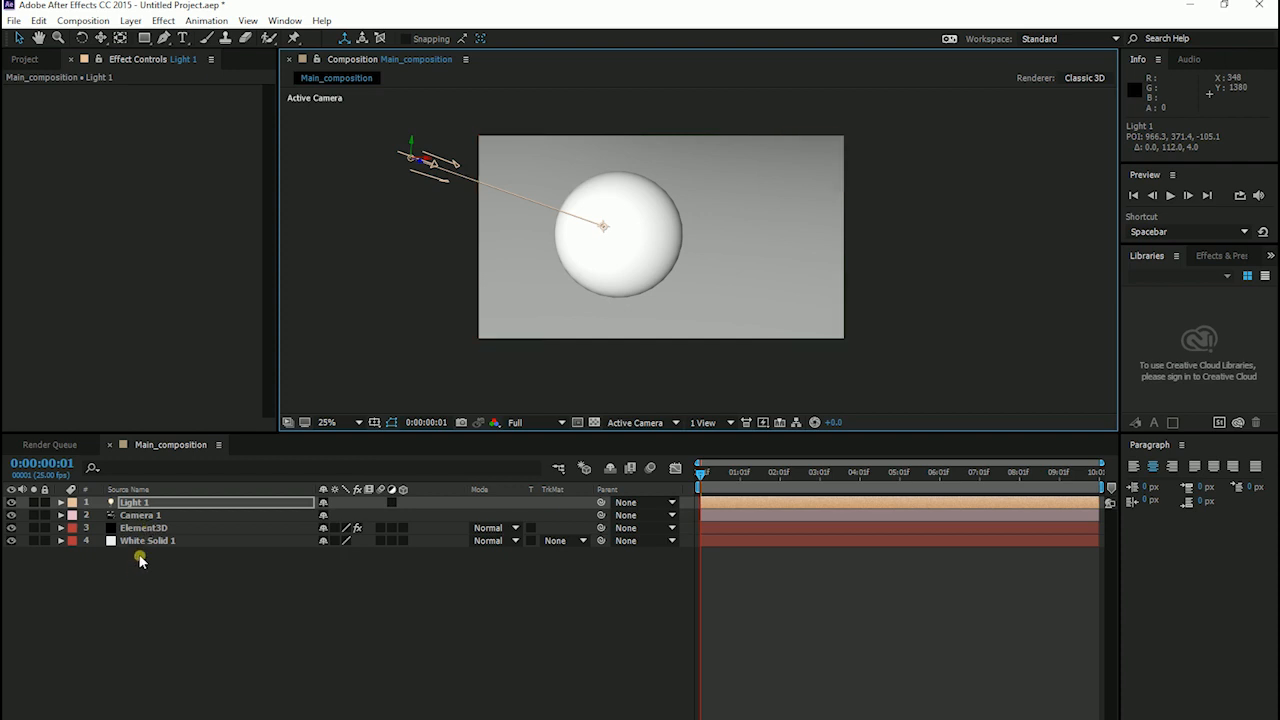
Enable Shadow Mapping under Element's Render Settings > Shadows, then reselect Light 1.
click(144, 528)
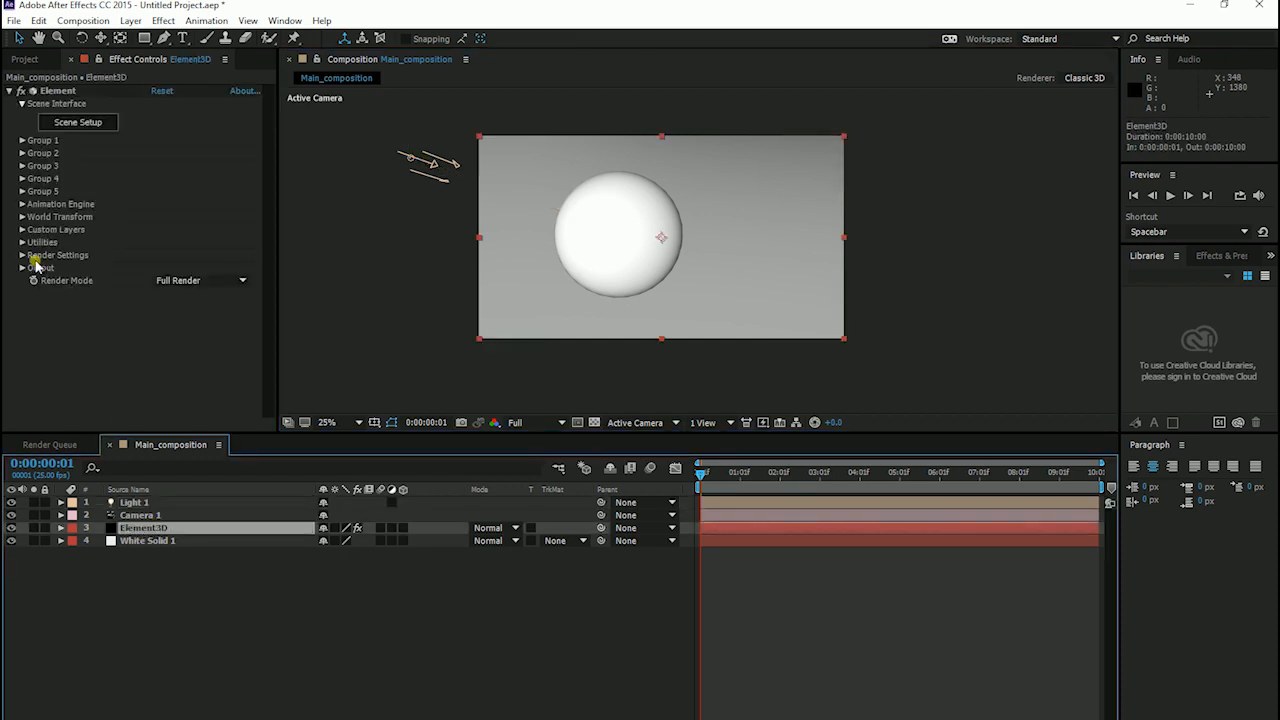
click(24, 254)
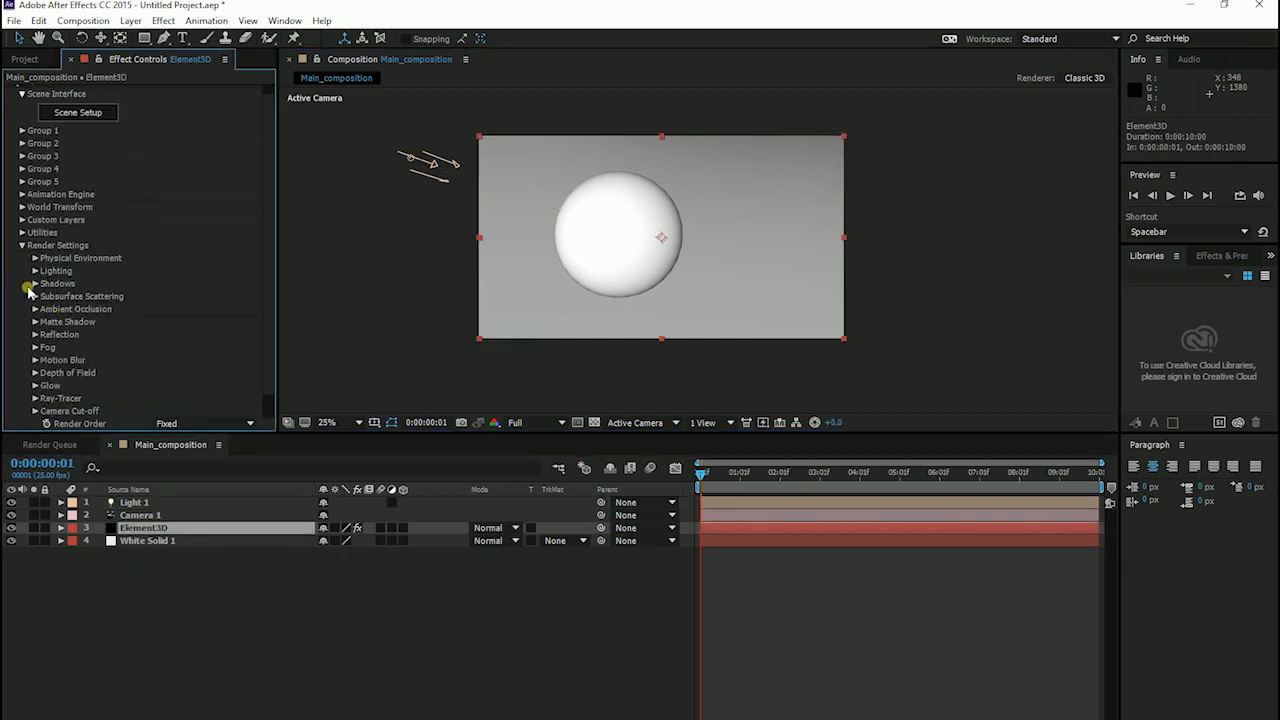
click(36, 284)
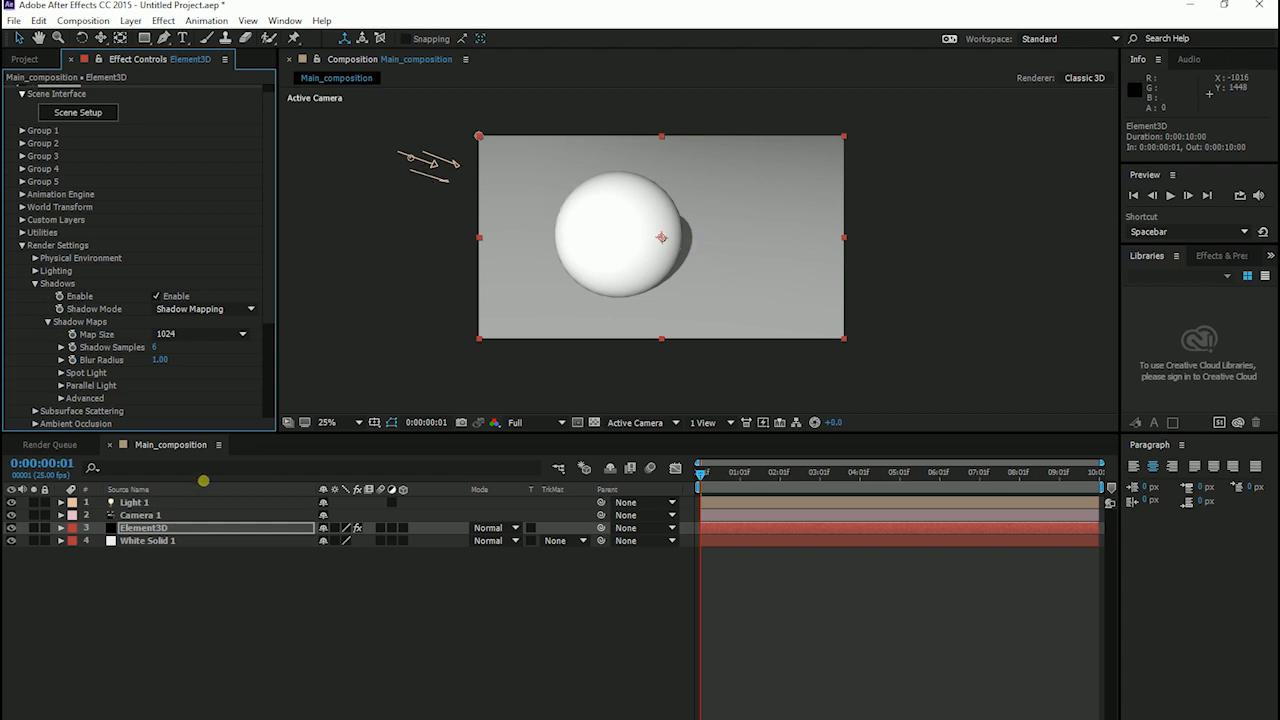
click(132, 500)
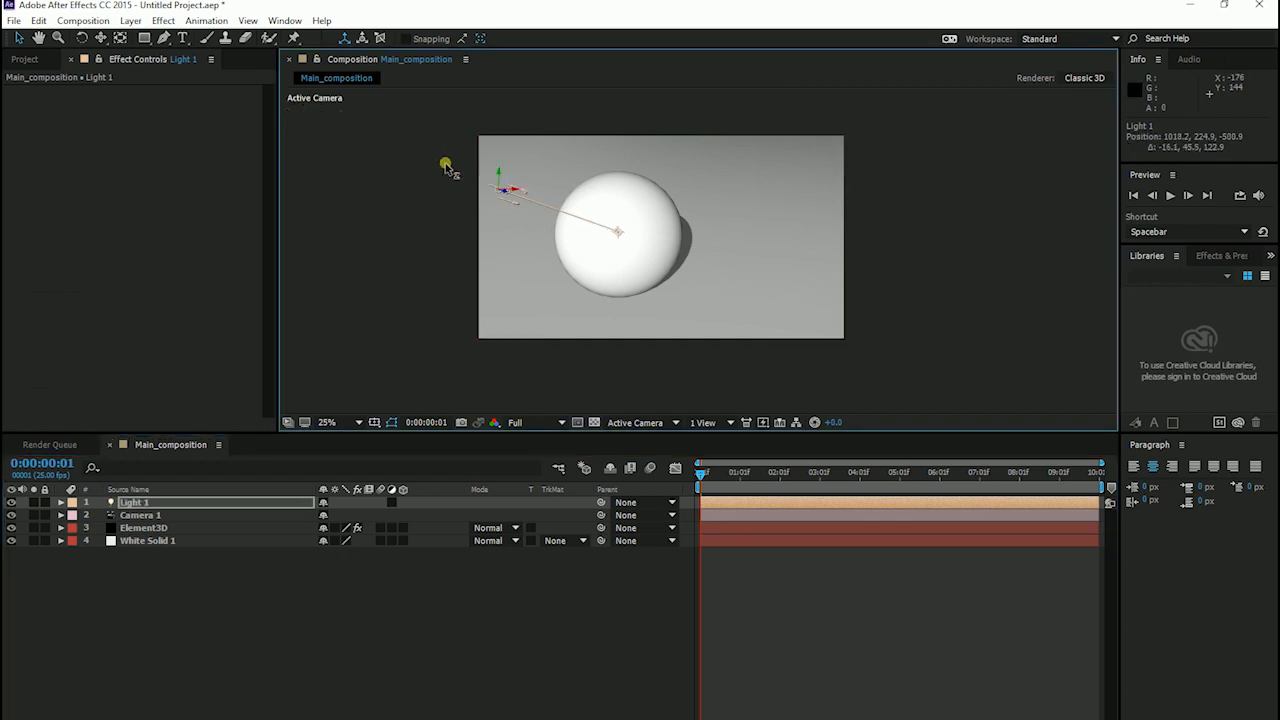
Move Light 1 up and left of the sphere, placing it from the Top view.
drag(448, 164, 418, 152)
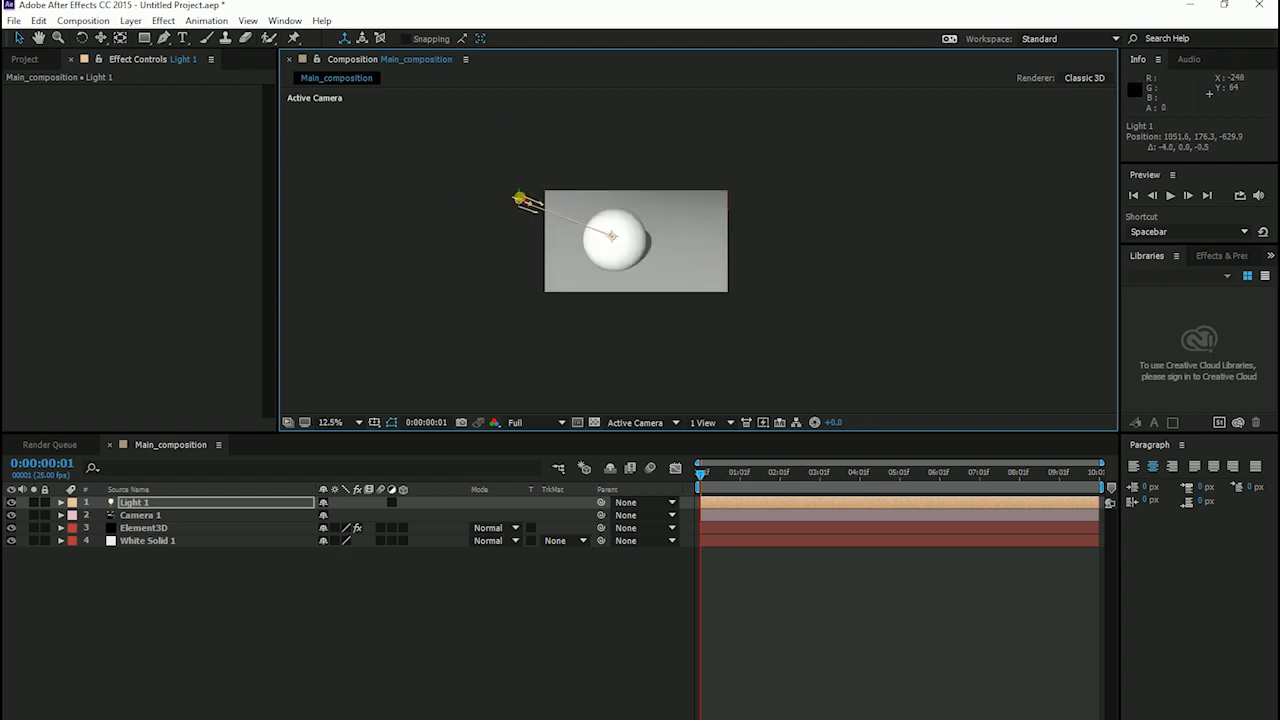
drag(520, 196, 548, 230)
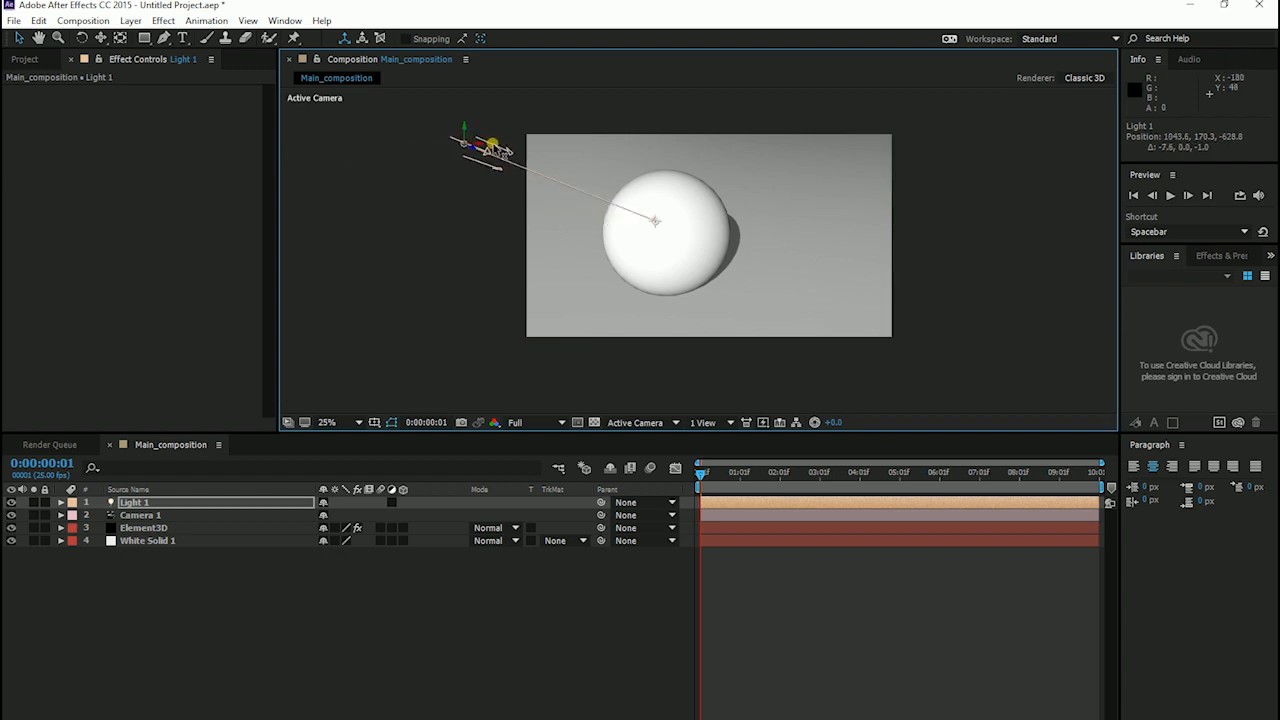
click(640, 422)
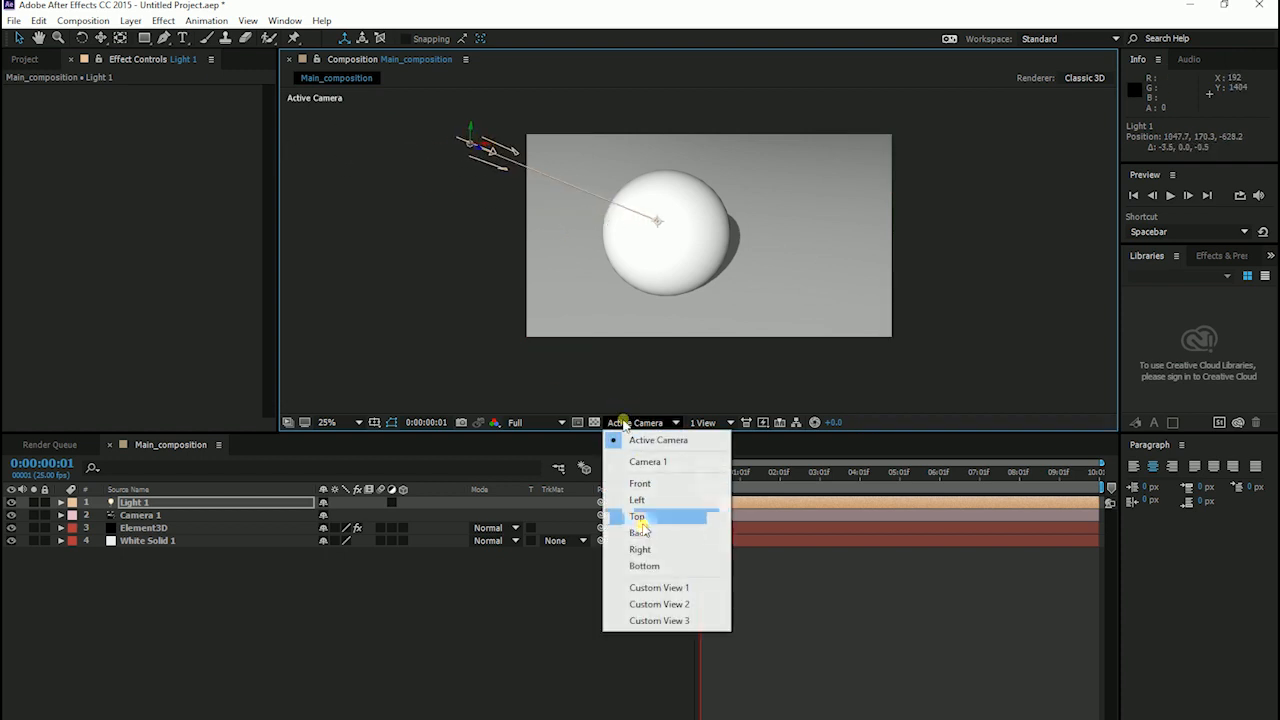
click(636, 516)
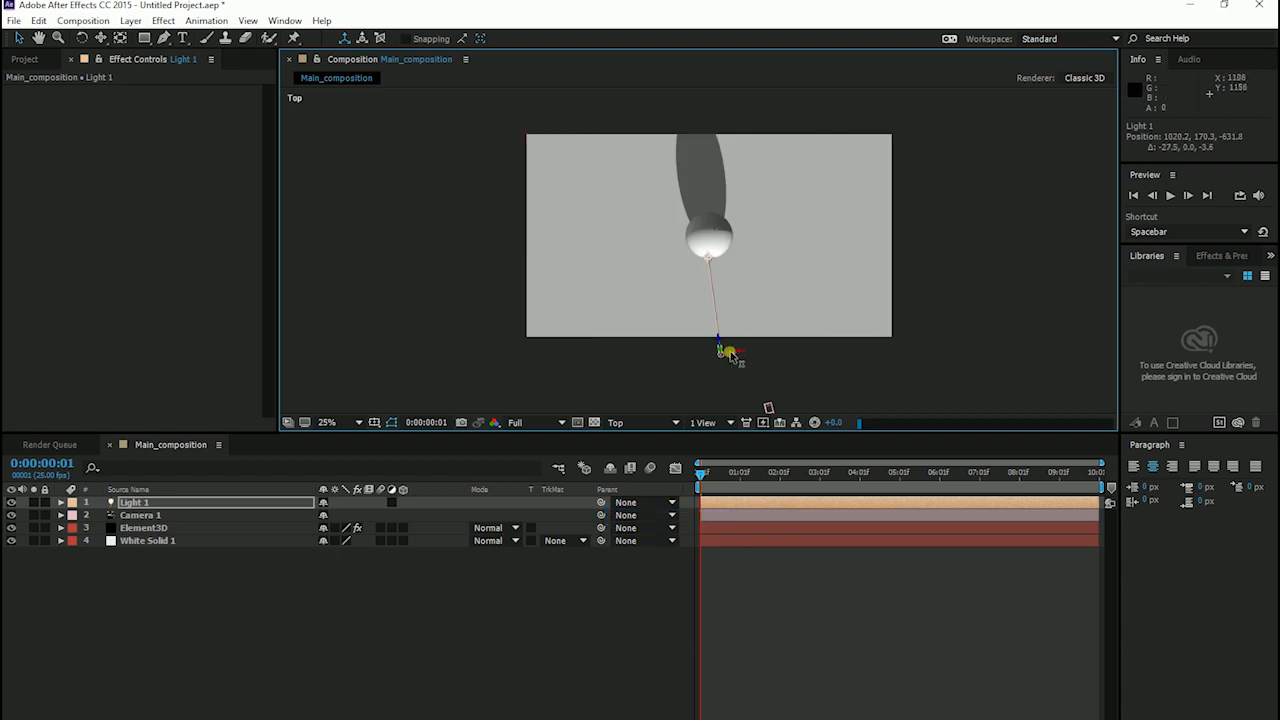
drag(720, 350, 704, 260)
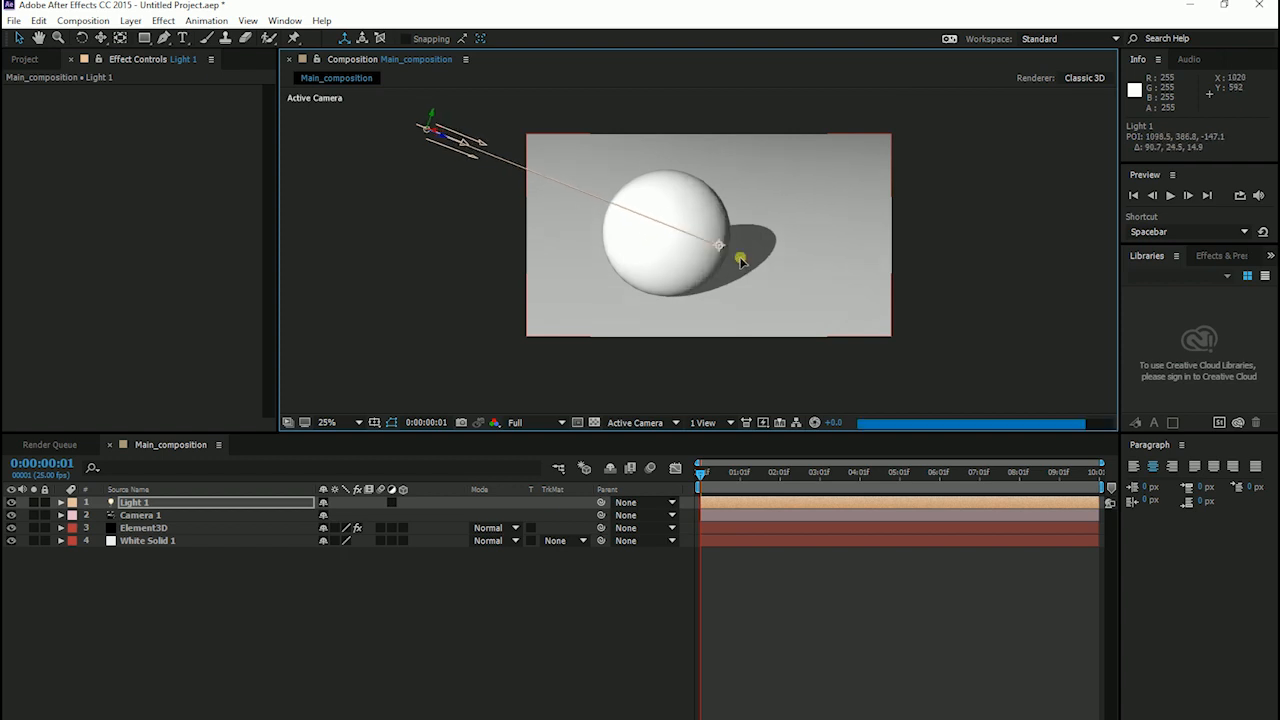
Aim the light's point of interest so the shadow stretches toward the lower right.
drag(718, 244, 760, 304)
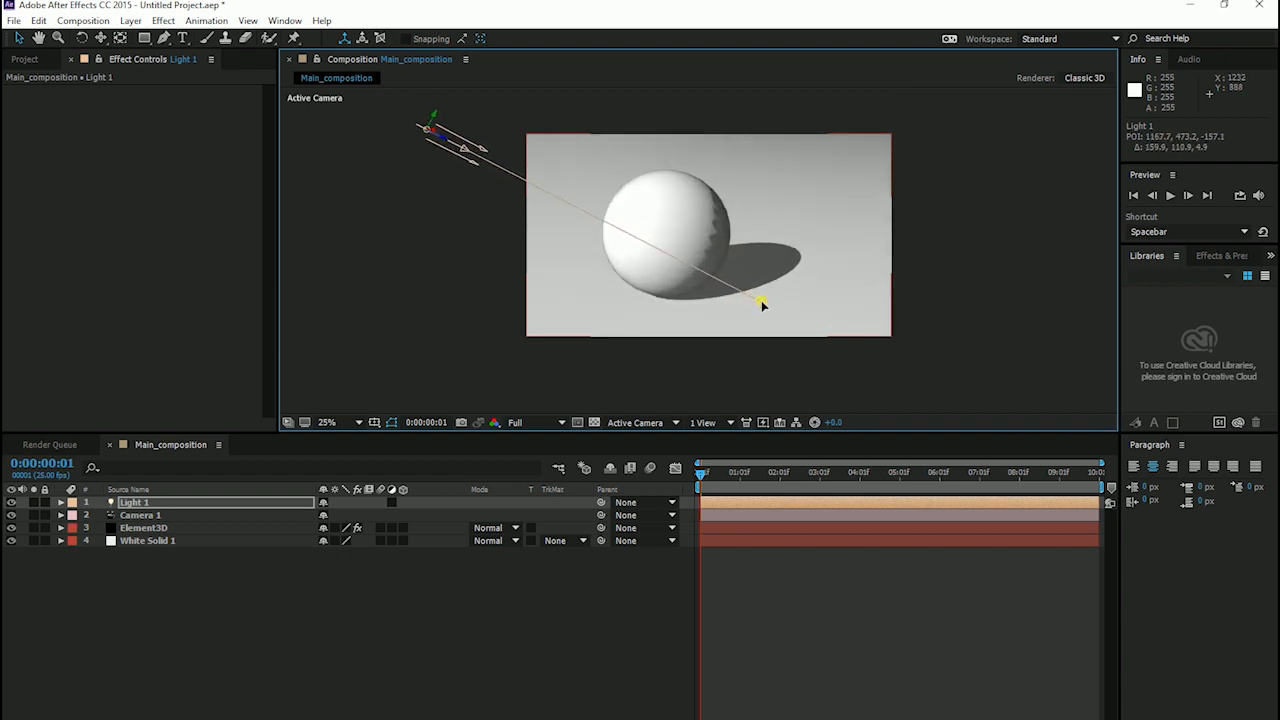
drag(764, 304, 784, 264)
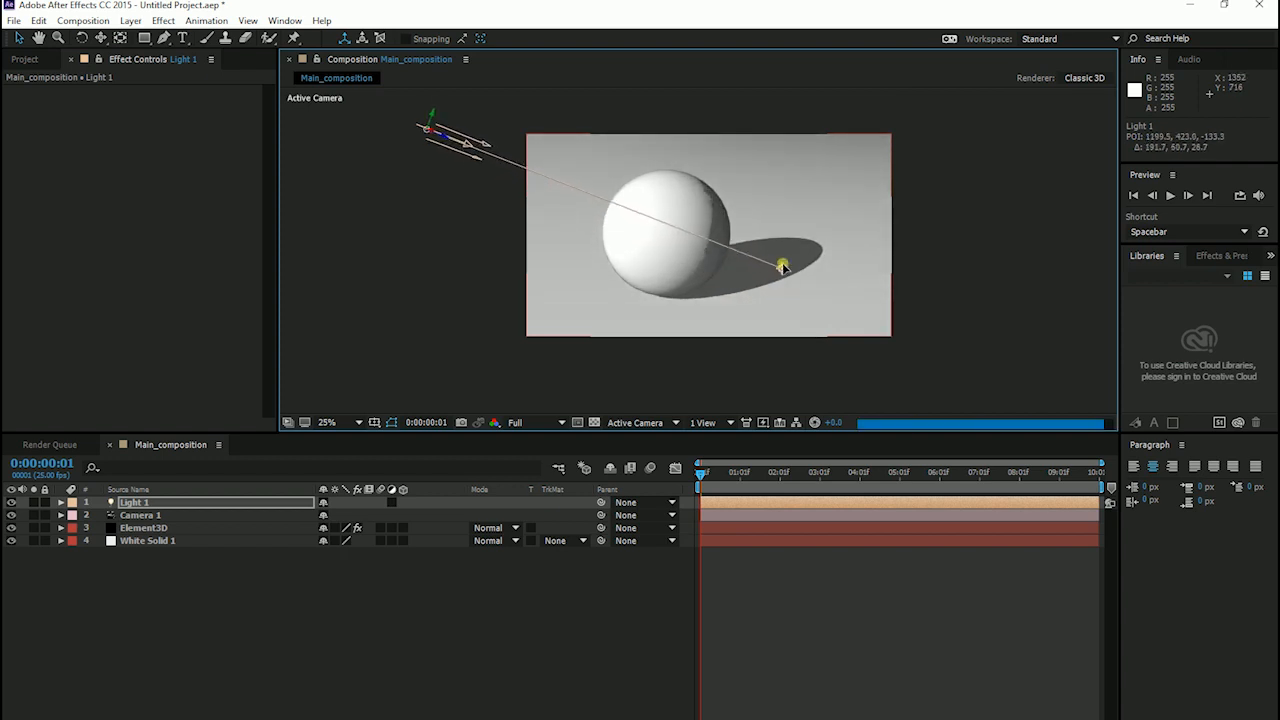
drag(782, 264, 756, 250)
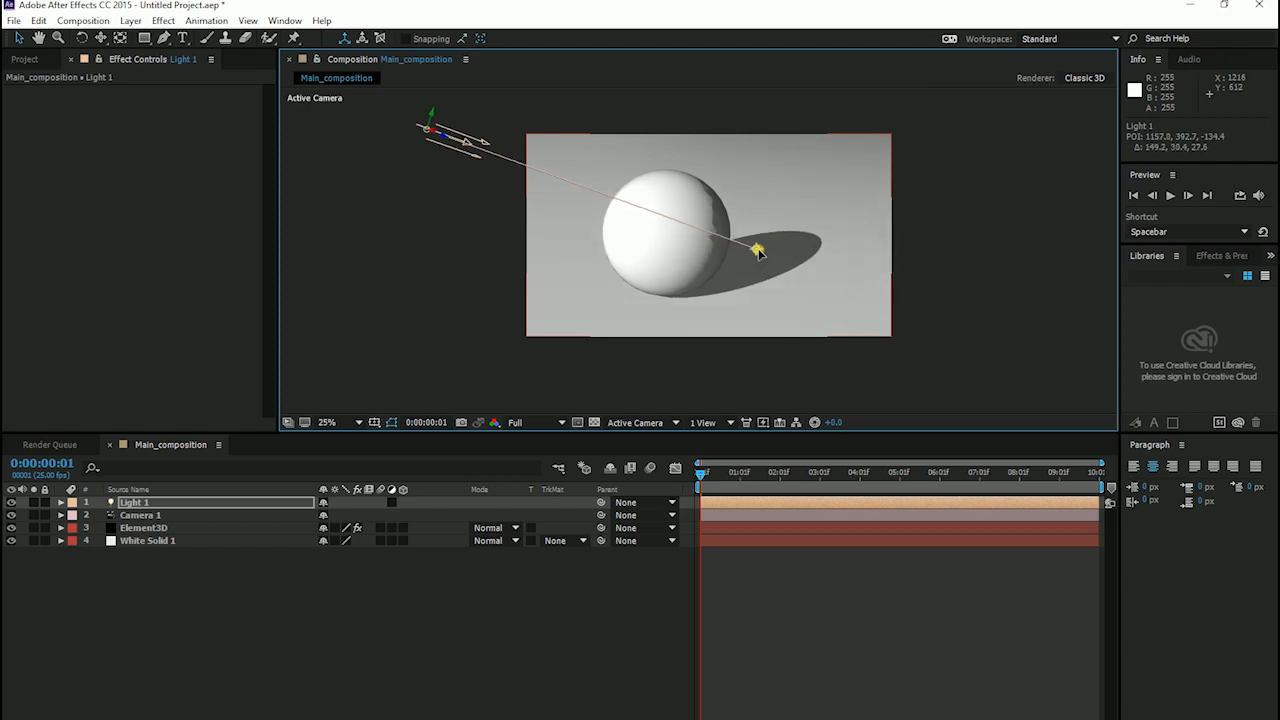
drag(758, 250, 758, 278)
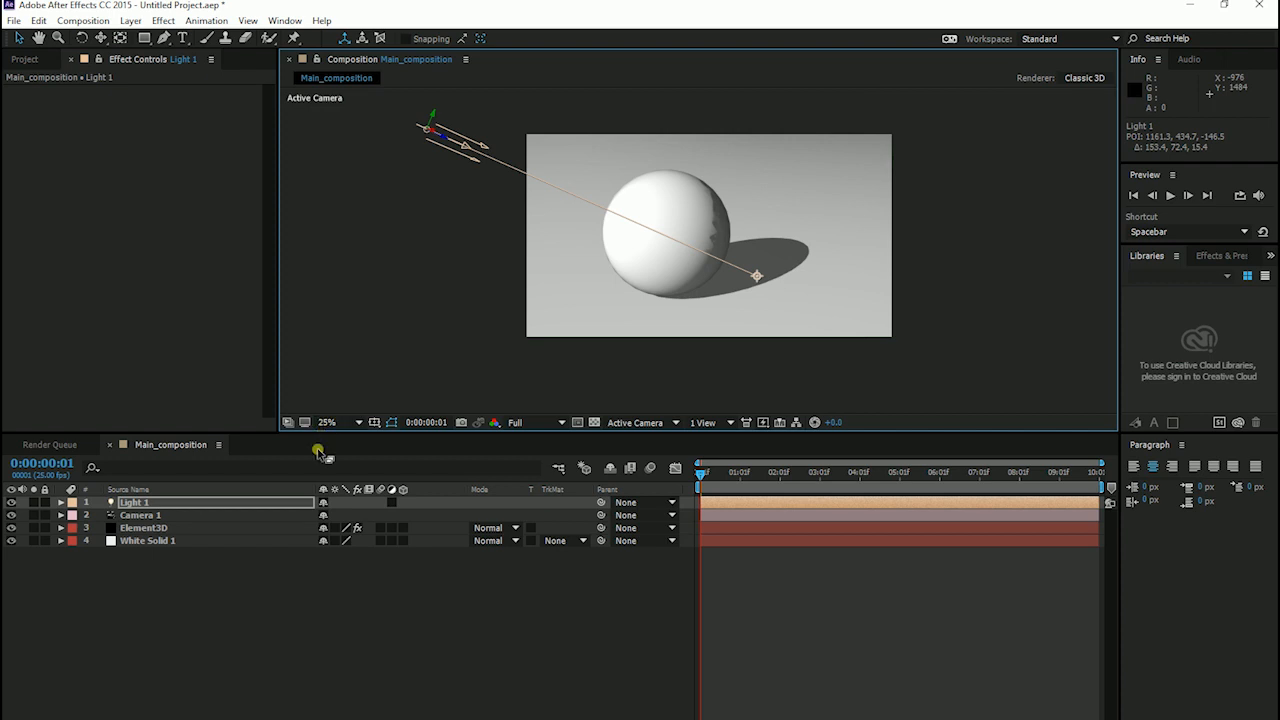
Select the Element3D layer to reach its shadow map settings.
click(144, 528)
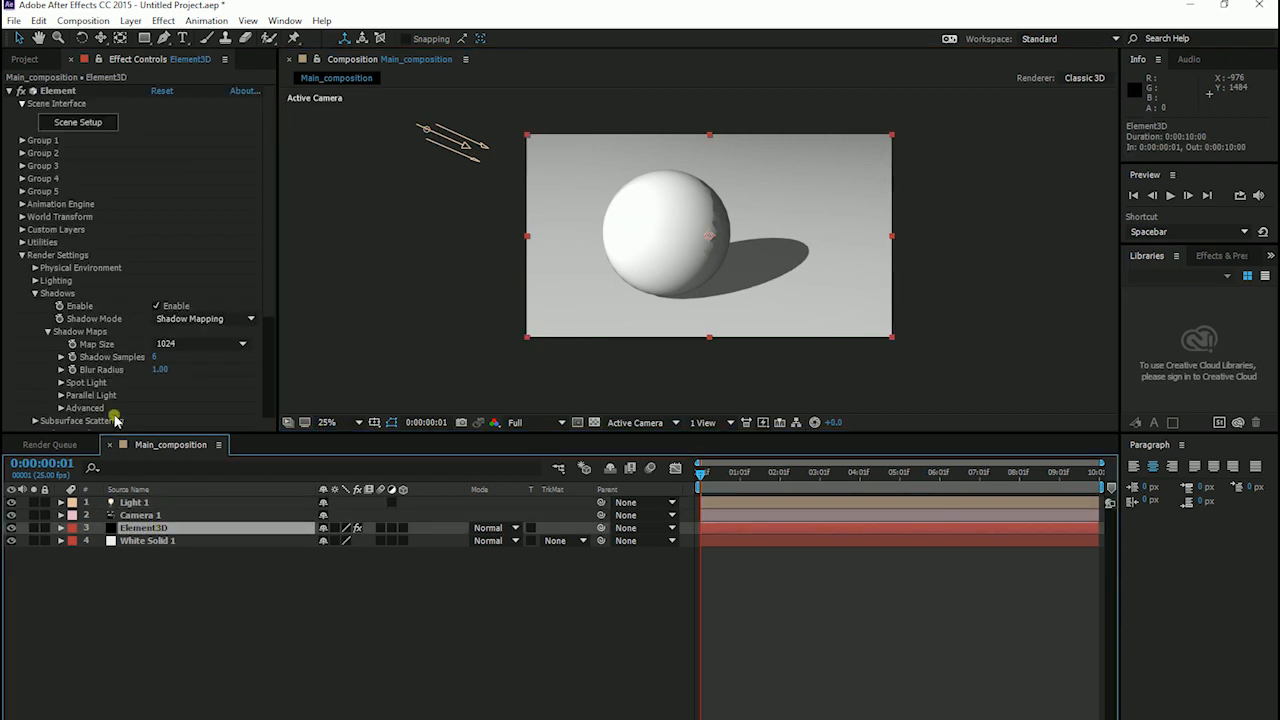
mouse_move(164, 378)
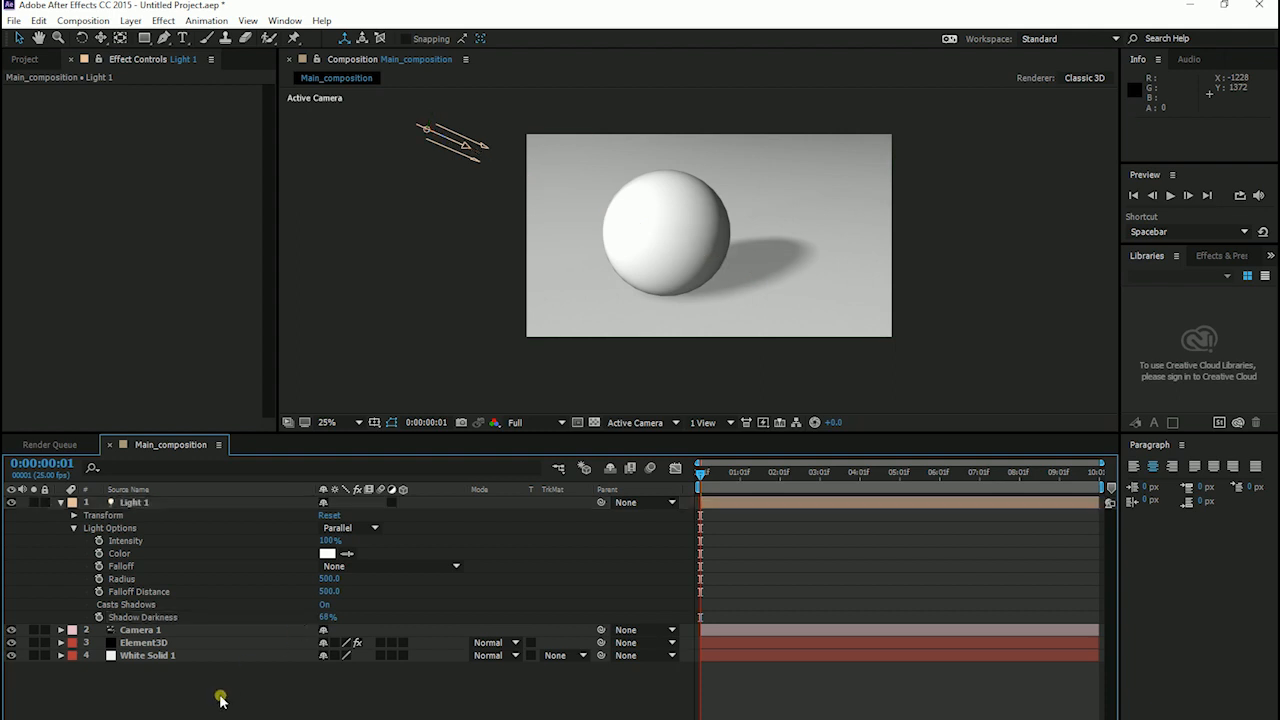
Enable ambient occlusion in SSAO mode on the Element3D layer, then select the camera layer.
click(144, 642)
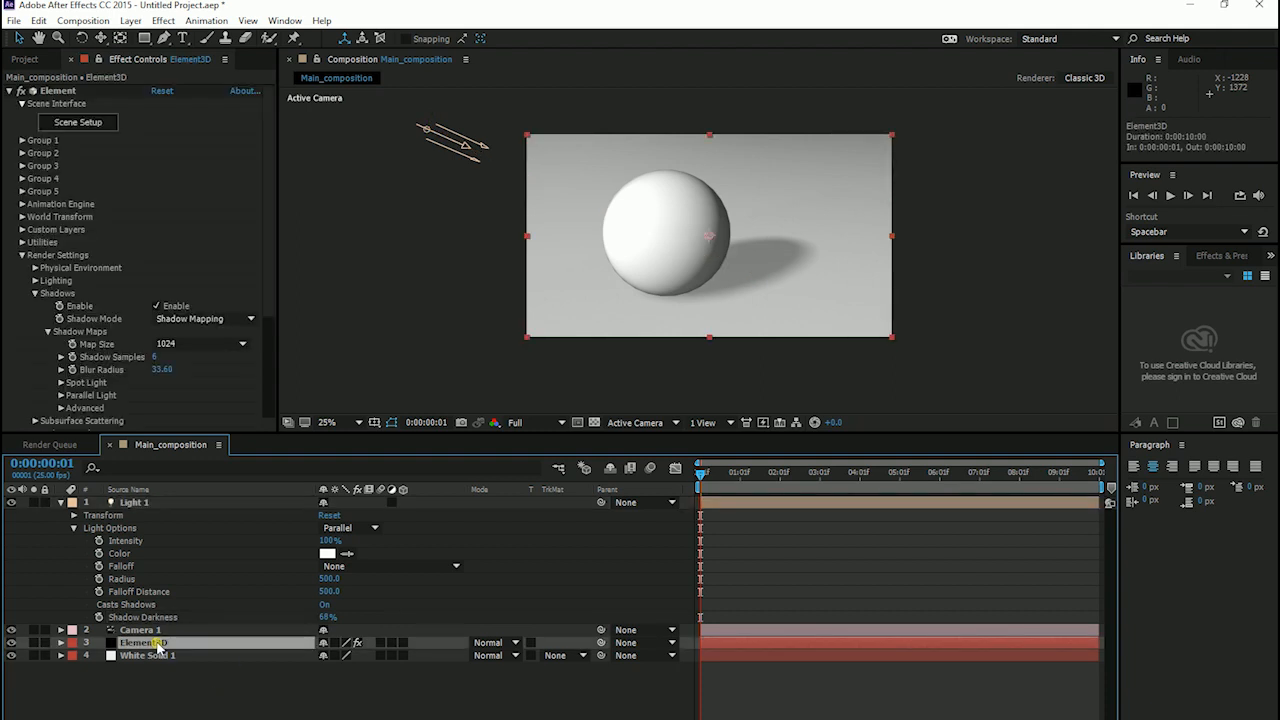
scroll(down, 3)
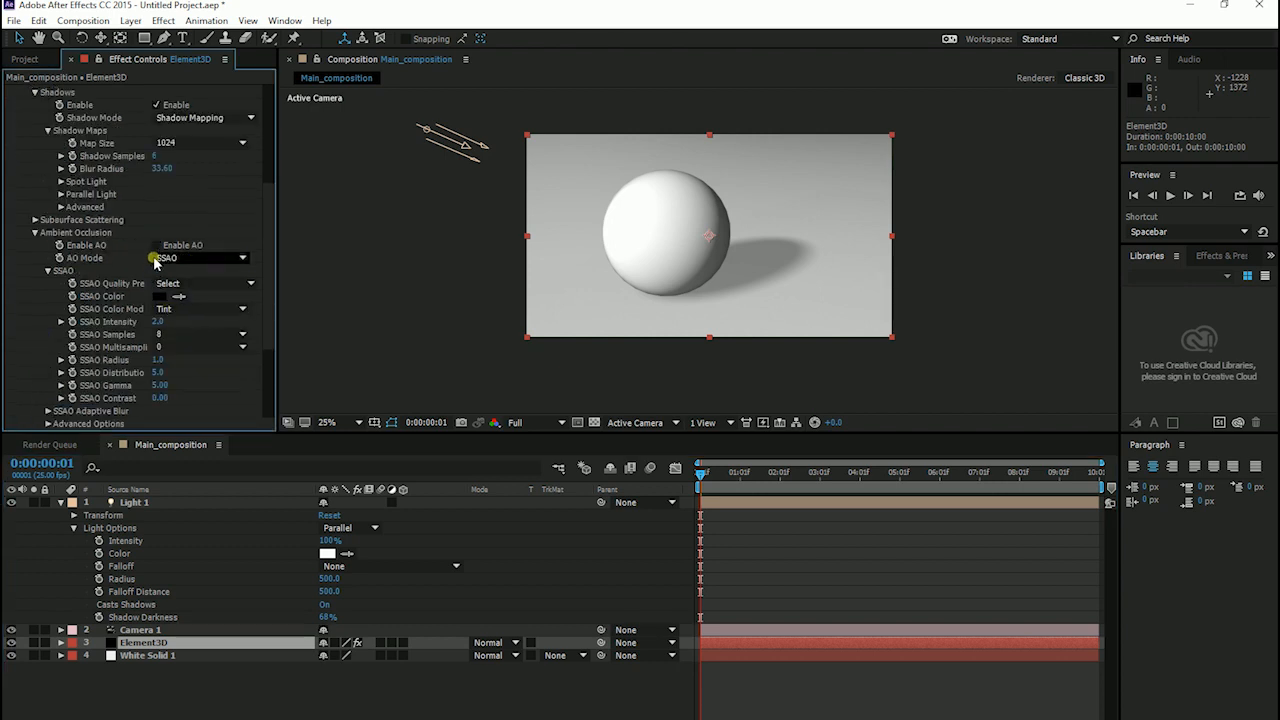
click(160, 244)
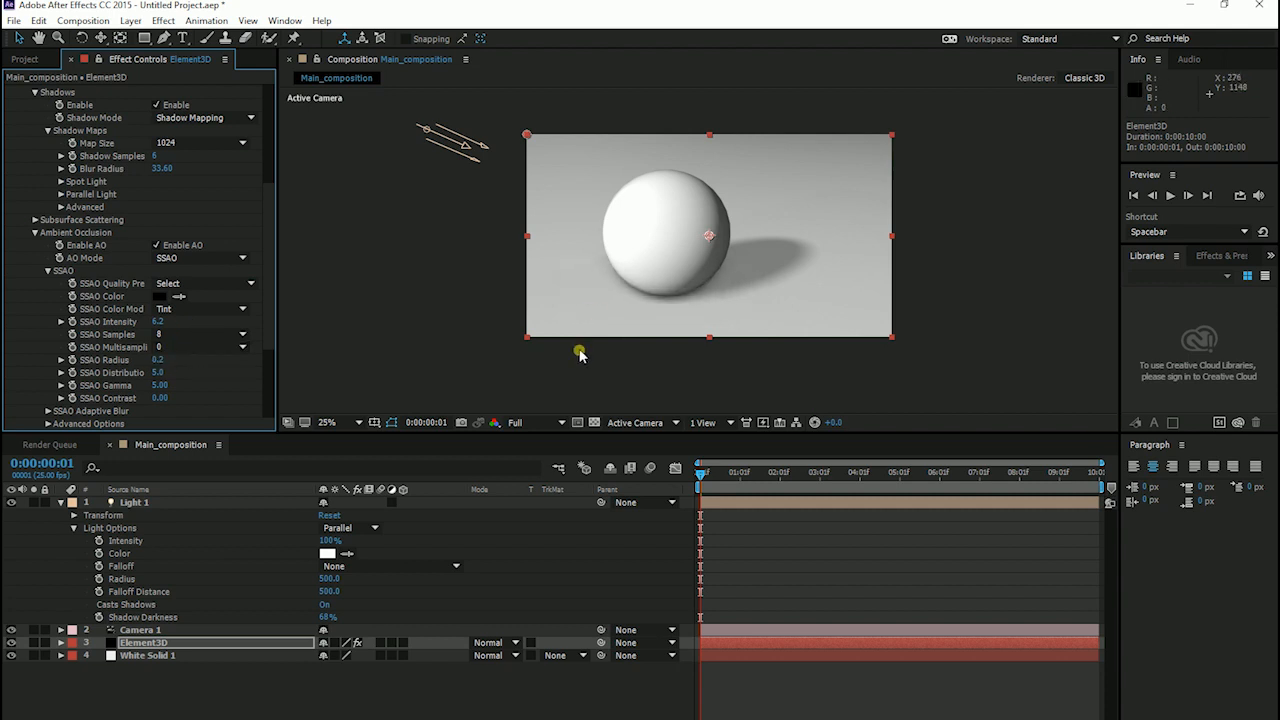
click(140, 628)
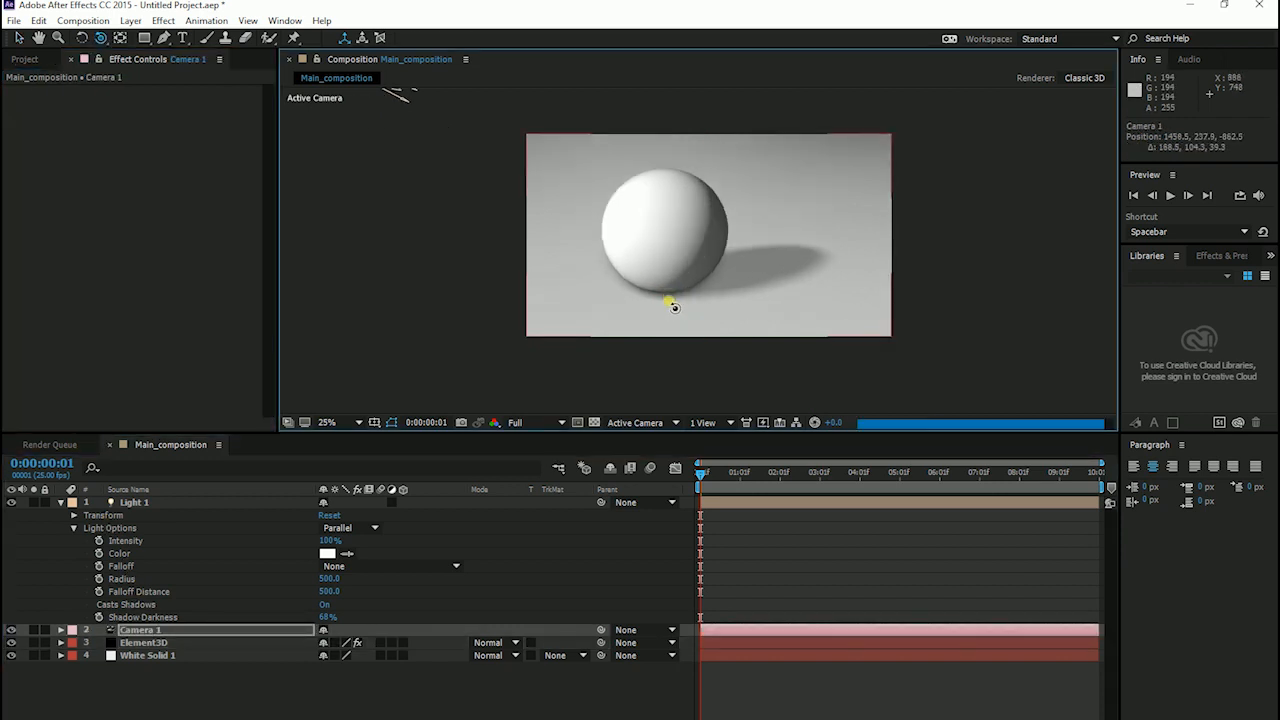
Orbit Camera 1 to bring the sphere closer and fill the frame with the plane.
drag(672, 308, 684, 312)
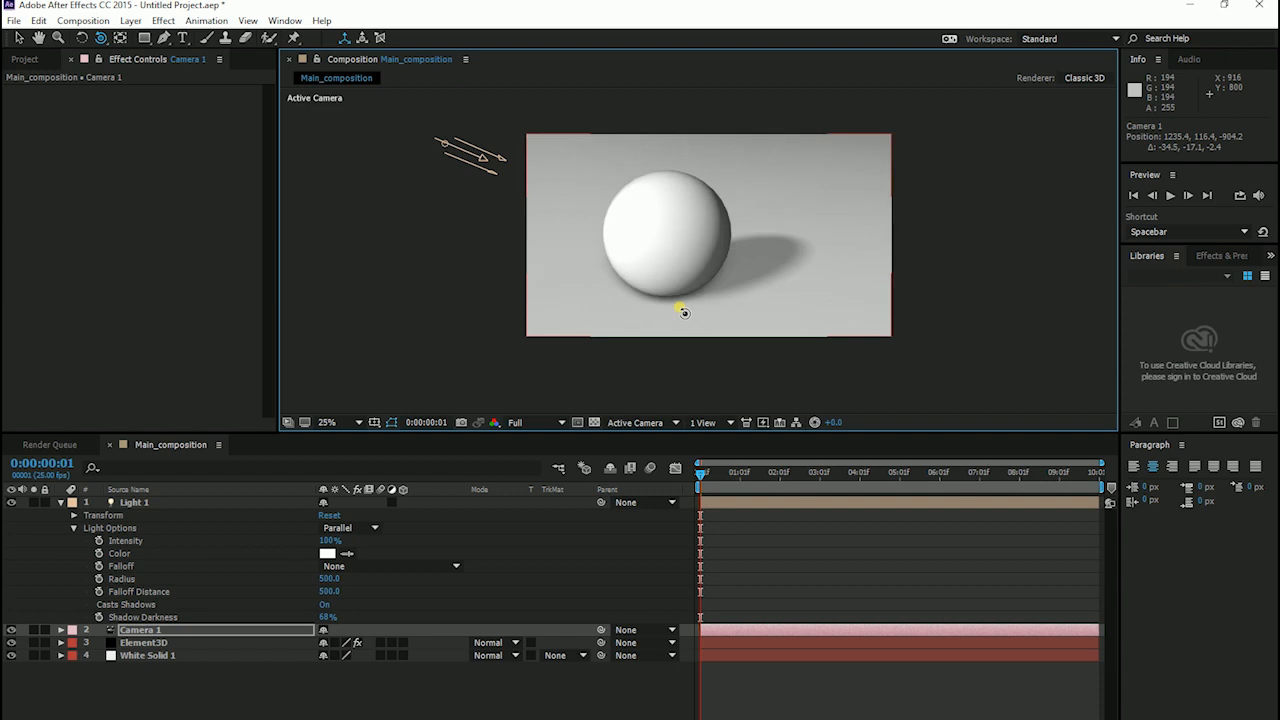
drag(684, 312, 688, 312)
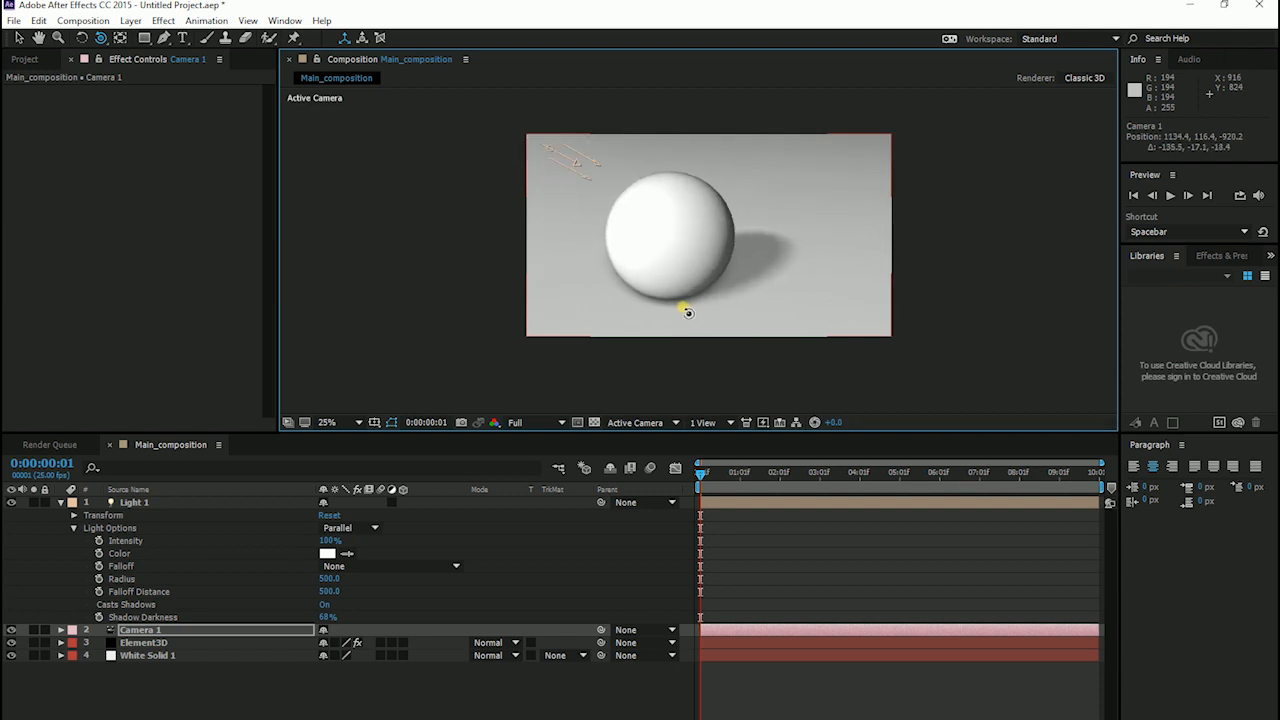